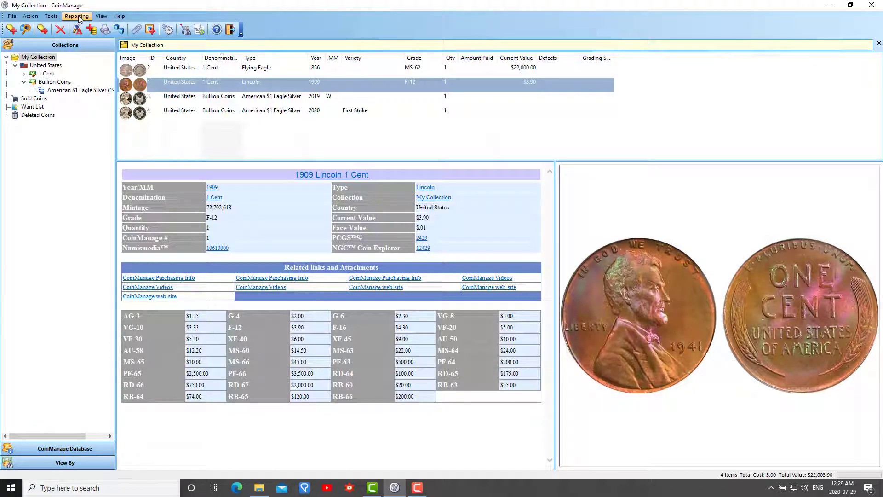
mouse_move(50, 16)
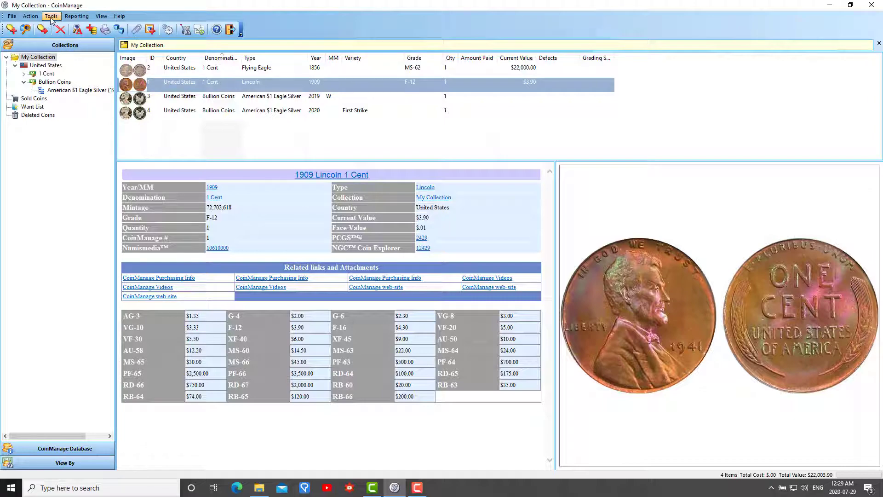
Step: Bring up the Tools menu with the collection tools
click(50, 15)
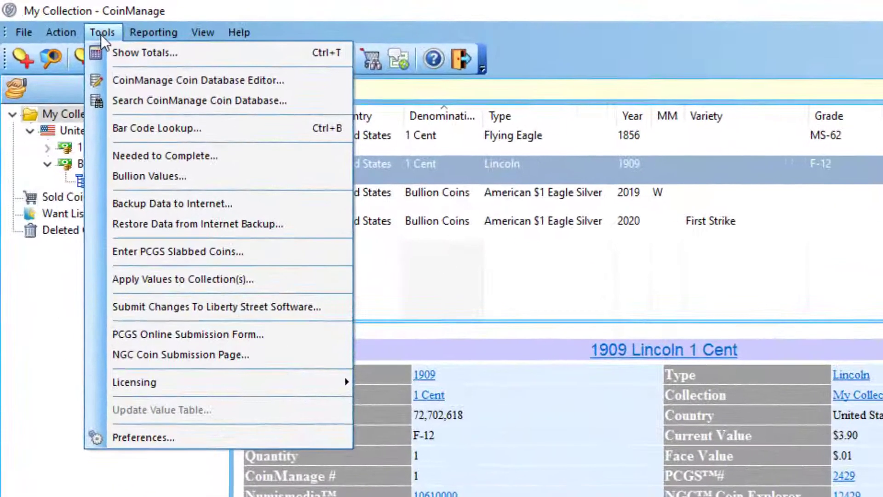
mouse_move(188, 202)
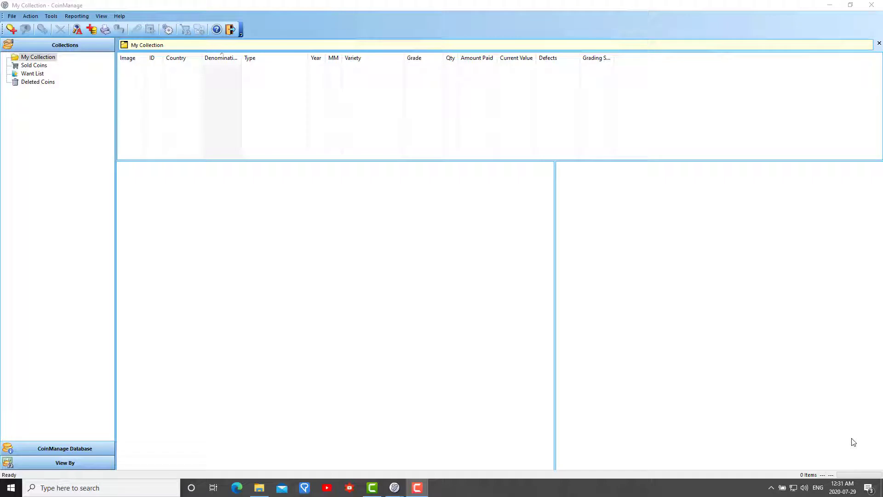
click(118, 15)
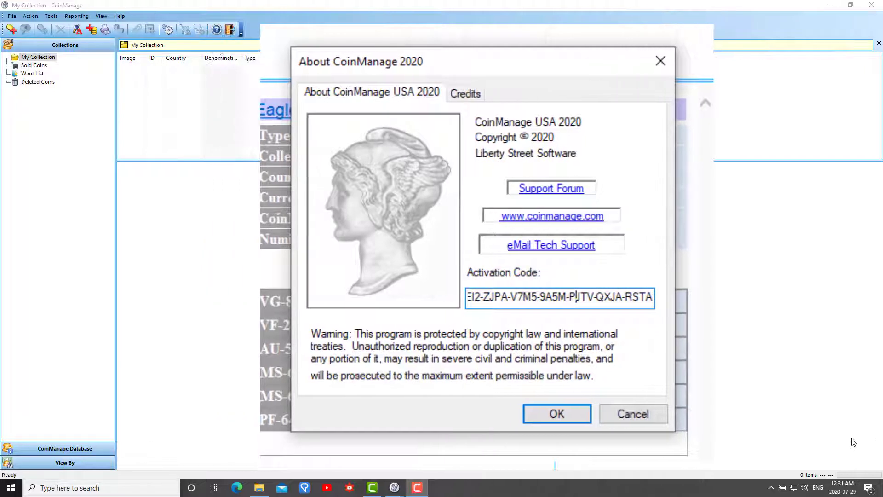
click(556, 413)
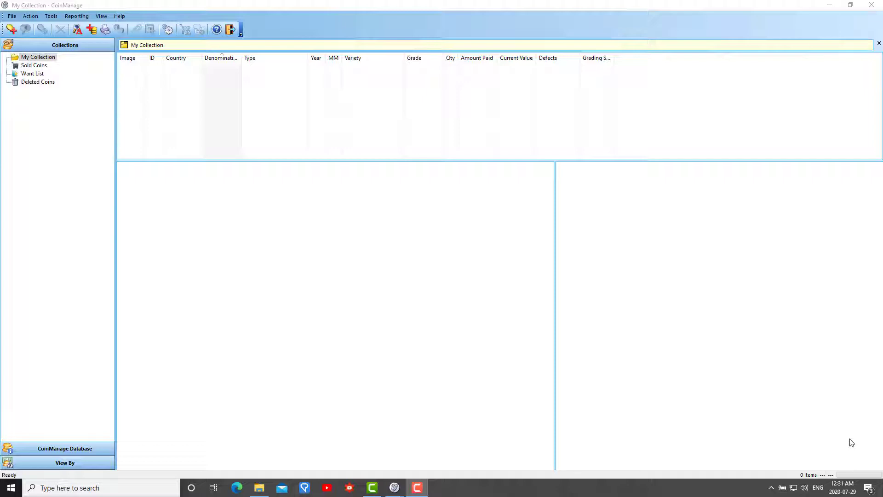
mouse_move(613, 224)
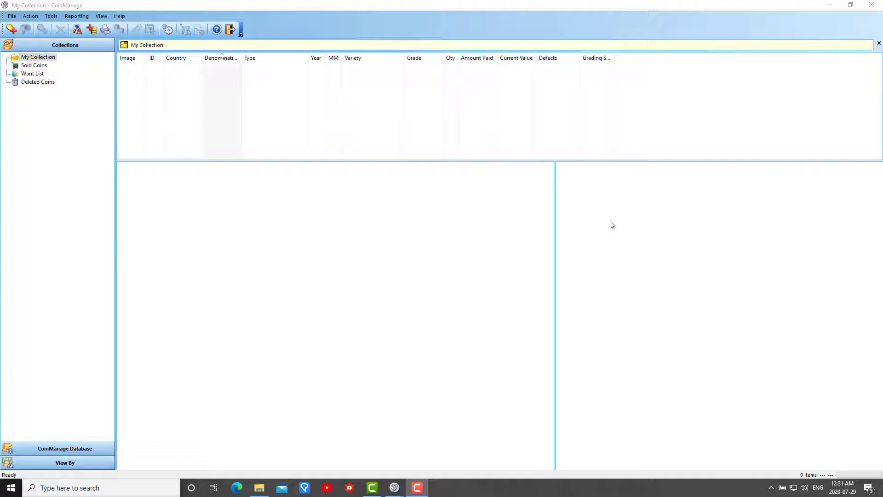
mouse_move(215, 9)
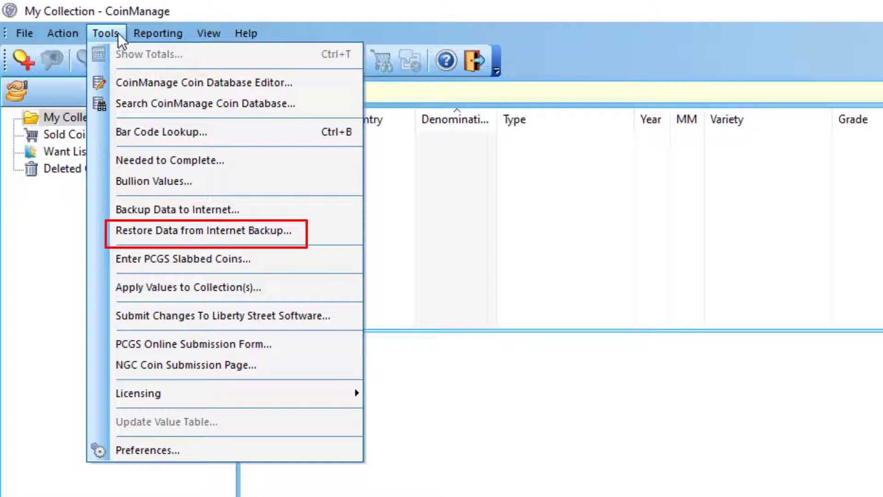
mouse_move(206, 230)
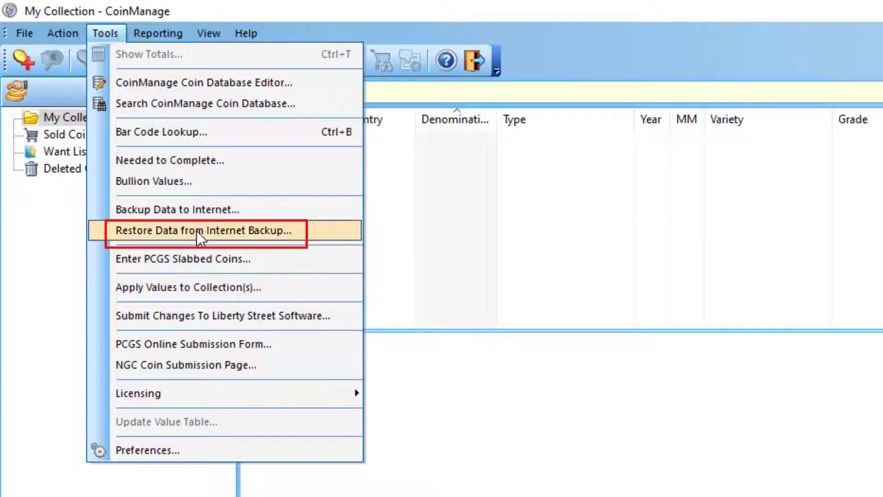
Step: Restore the collection from the internet backup and show My Collection's four coins
click(206, 230)
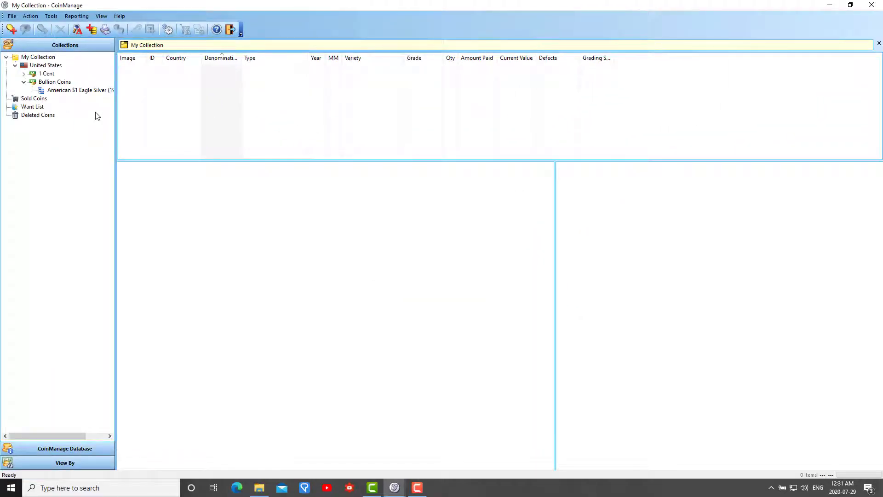
click(38, 57)
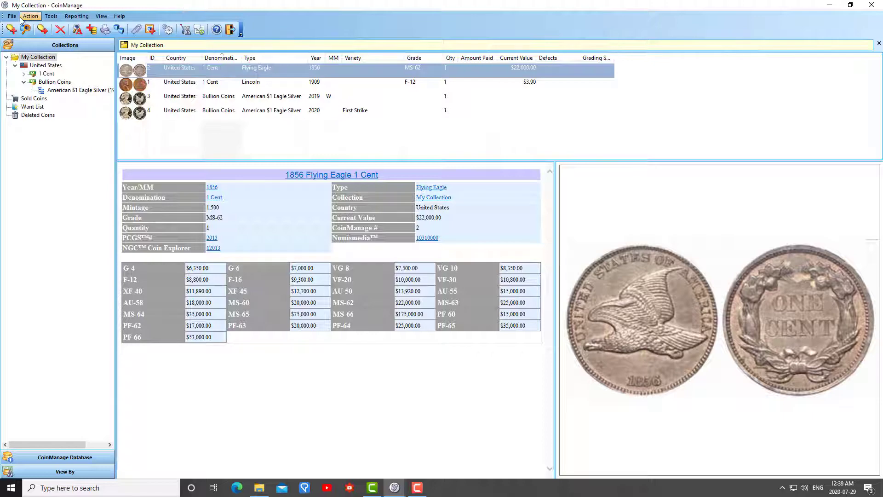
Step: Back up the database to a dated zip in Documents\CoinManage\Backup with the suggested name
click(11, 15)
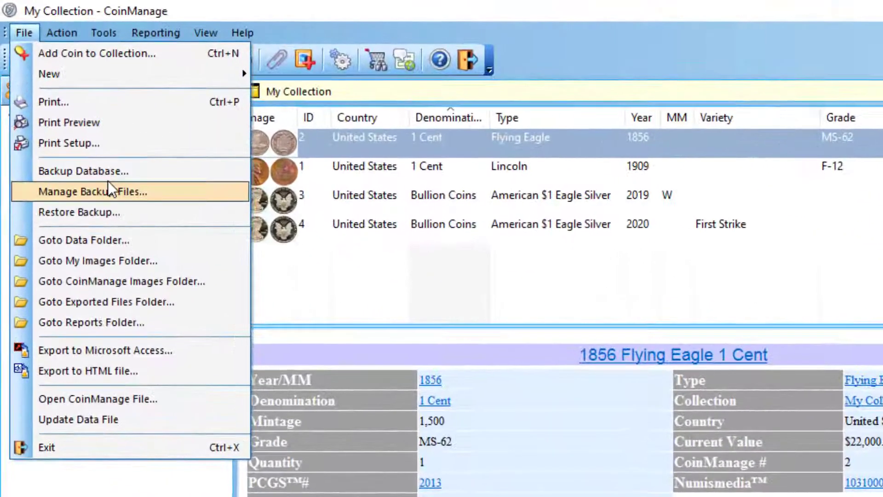
mouse_move(112, 169)
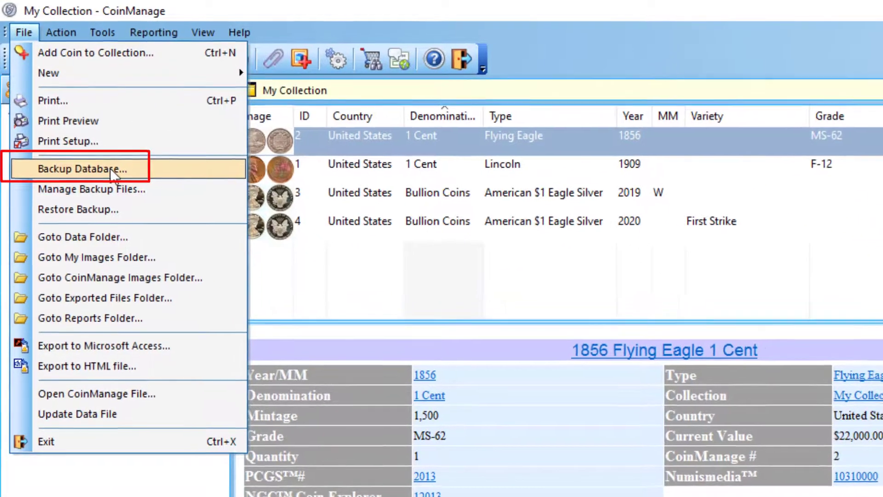
click(81, 167)
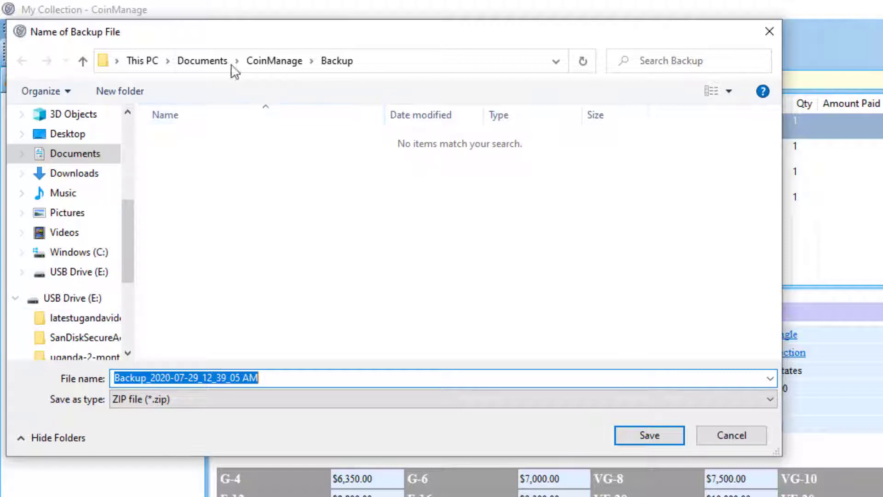
mouse_move(337, 60)
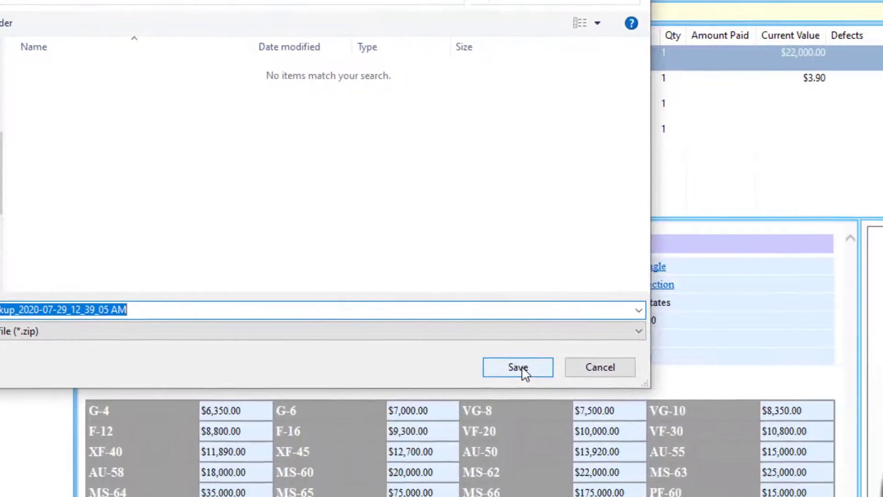
click(517, 367)
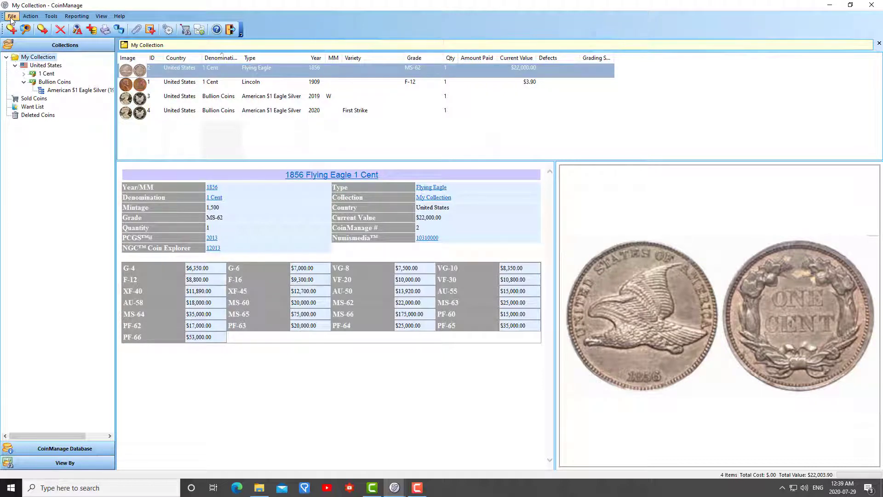
Step: View the Backup folder in File Explorer and look inside the new backup zip holding COINDESC
click(11, 16)
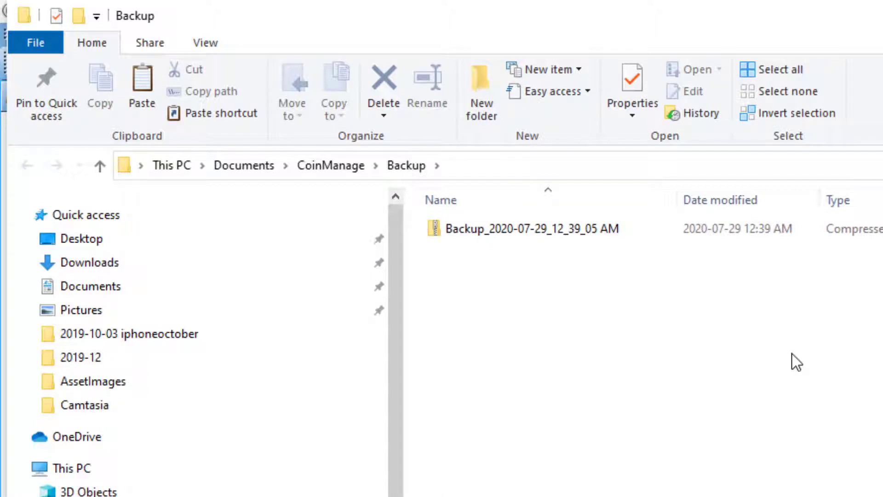
mouse_move(570, 252)
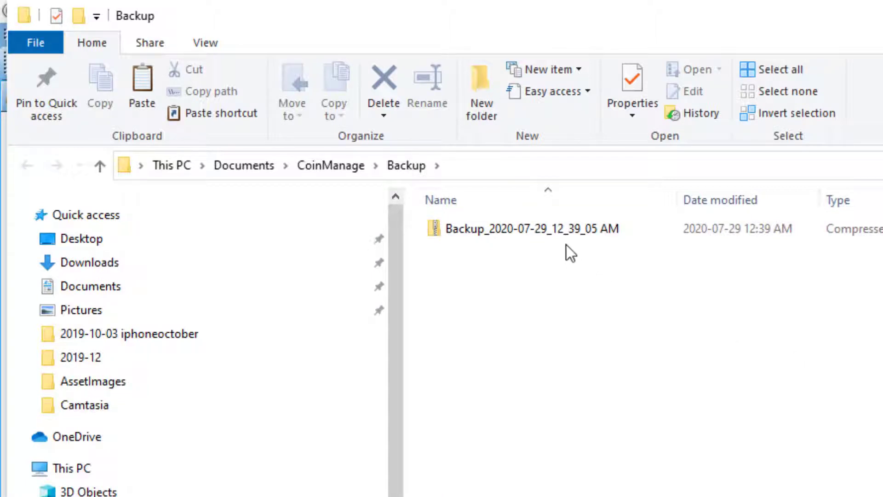
click(533, 229)
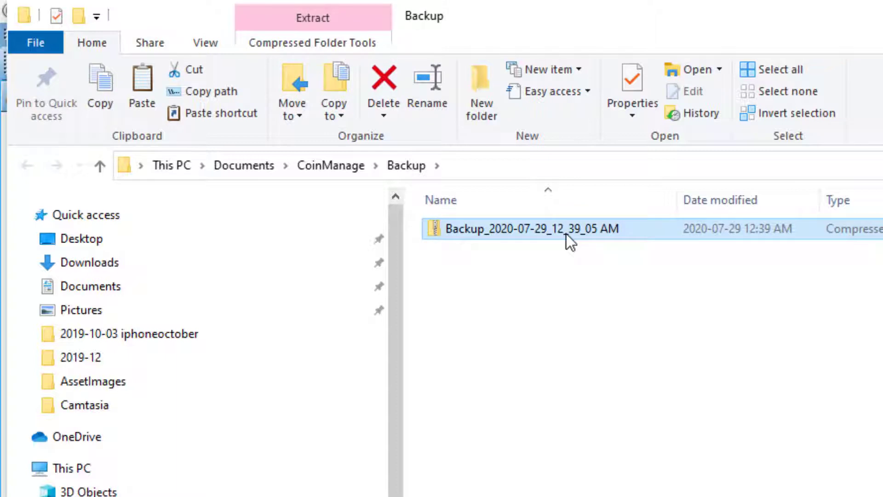
mouse_move(574, 234)
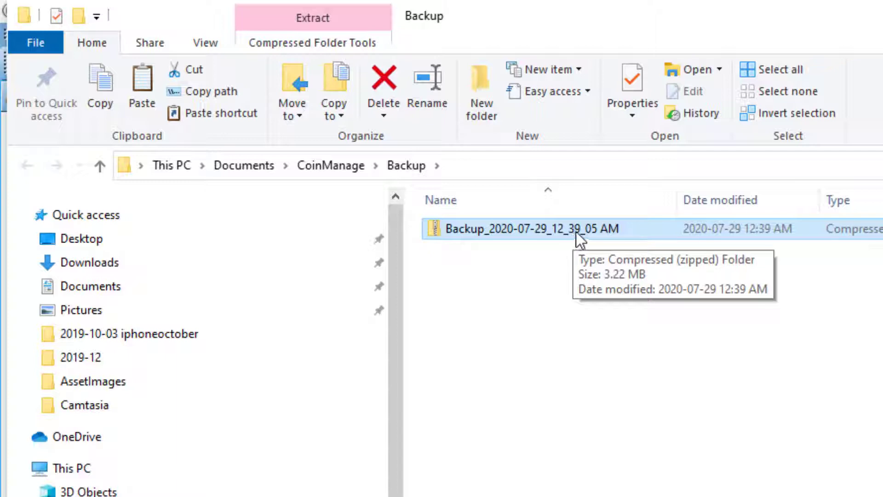
double_click(521, 228)
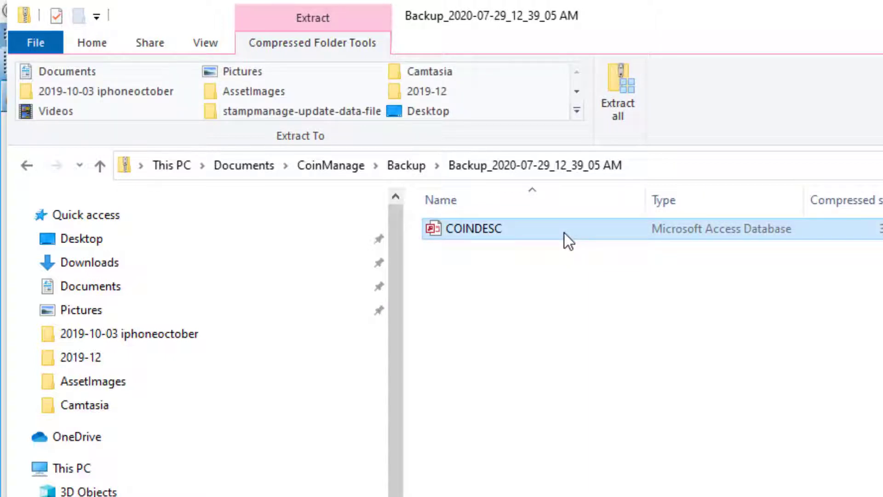
mouse_move(520, 292)
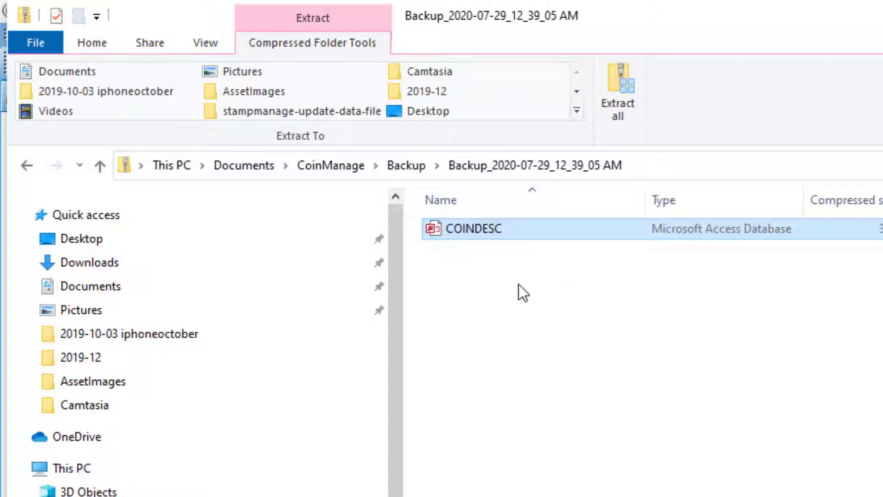
mouse_move(555, 280)
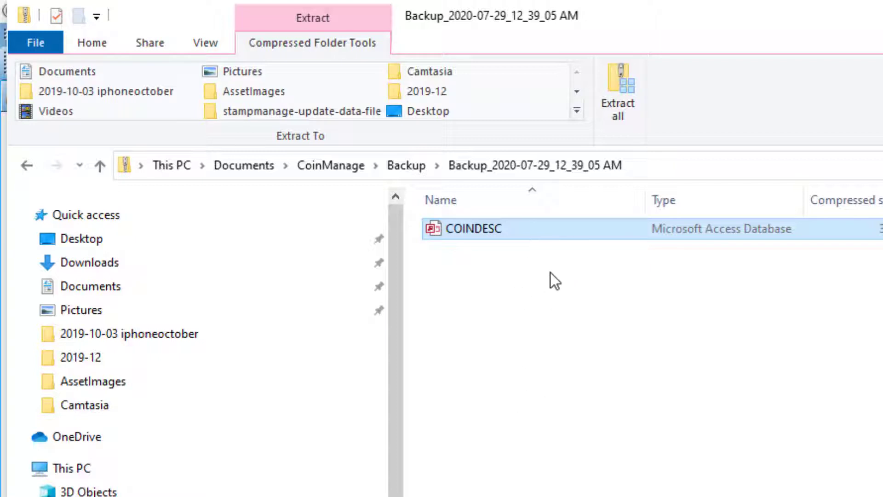
mouse_move(581, 141)
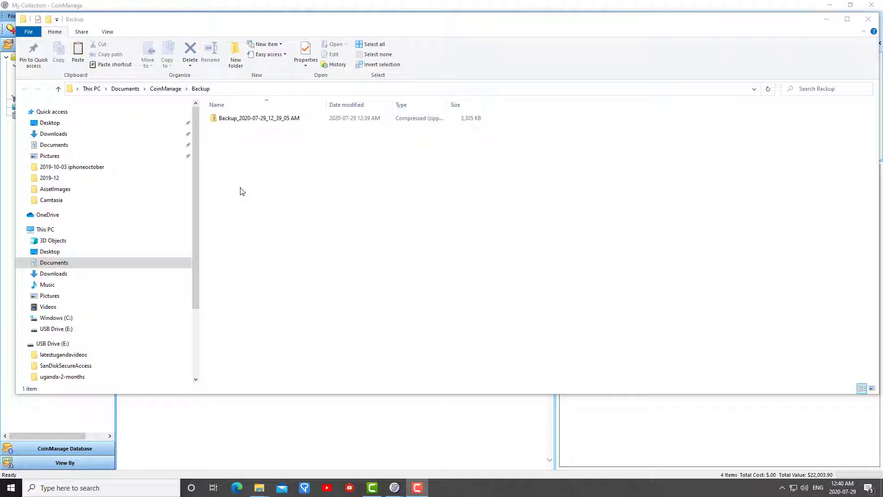
Step: Select USB Drive (E:) in the navigation pane to show its contents
click(259, 118)
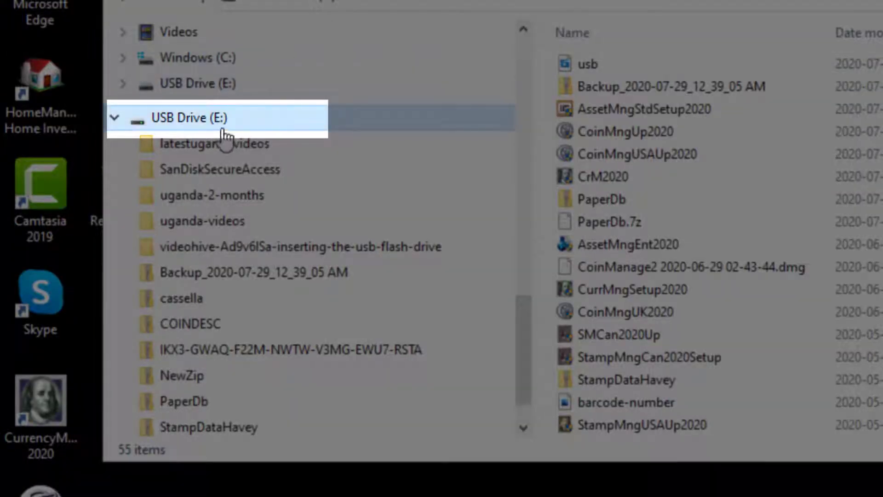
mouse_move(220, 127)
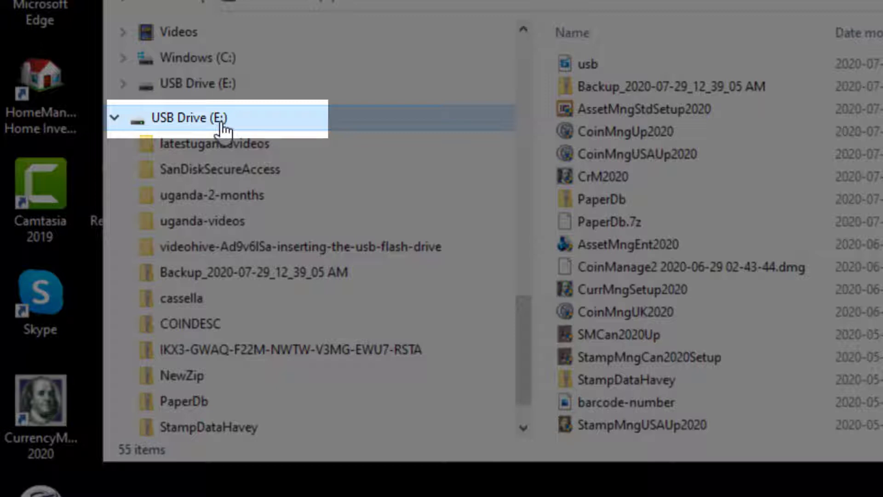
mouse_move(236, 132)
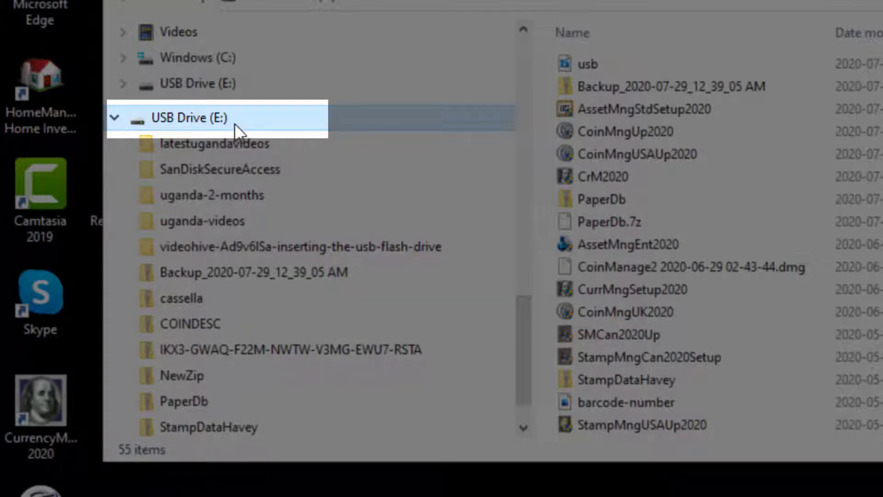
mouse_move(244, 128)
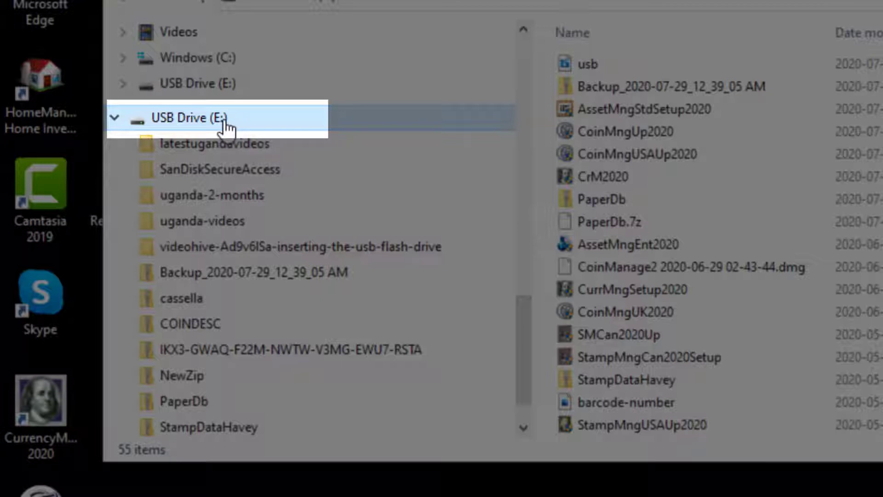
Step: Copy the Backup_2020-07-29_12_39_05 AM zip from USB Drive (E:) into Documents\CoinManage
click(676, 86)
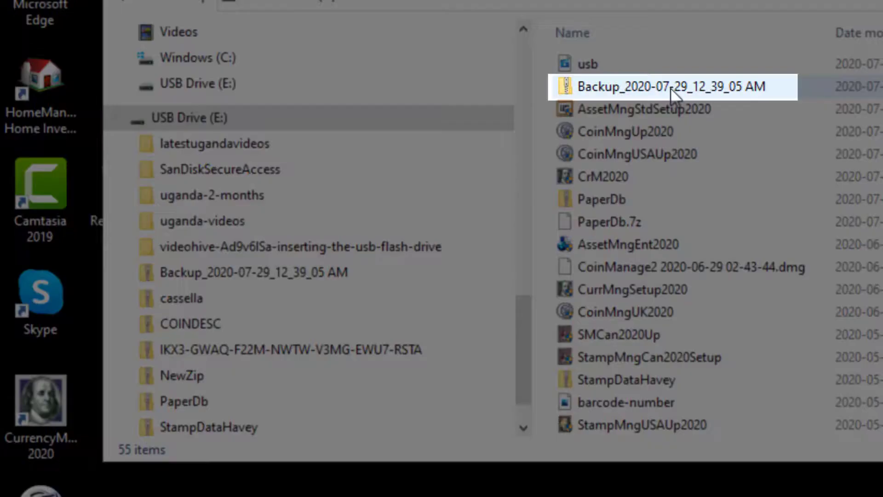
click(673, 87)
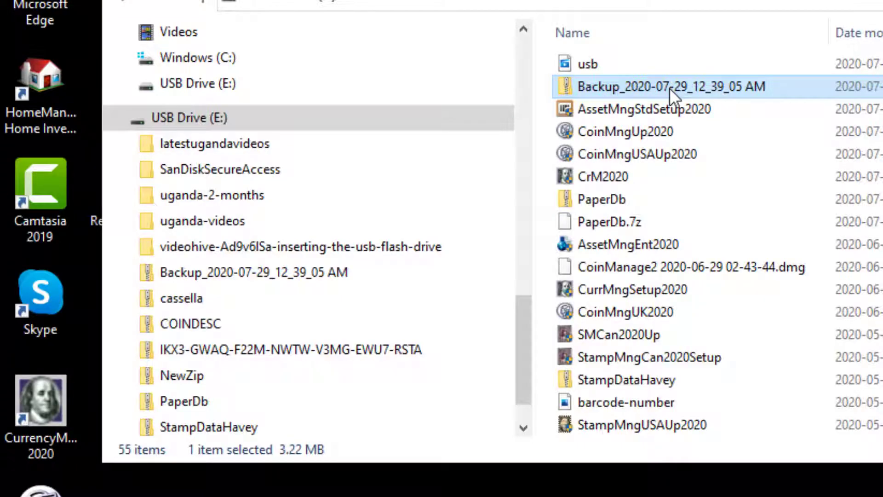
right_click(670, 86)
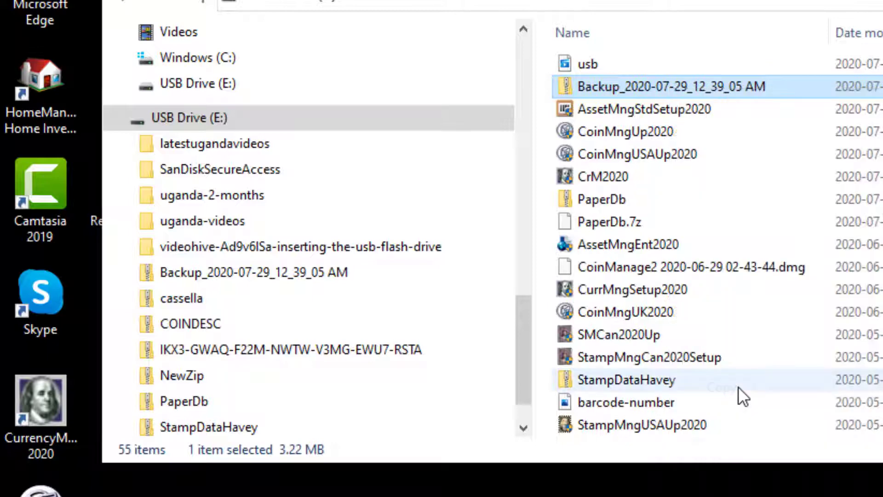
scroll(up, 3)
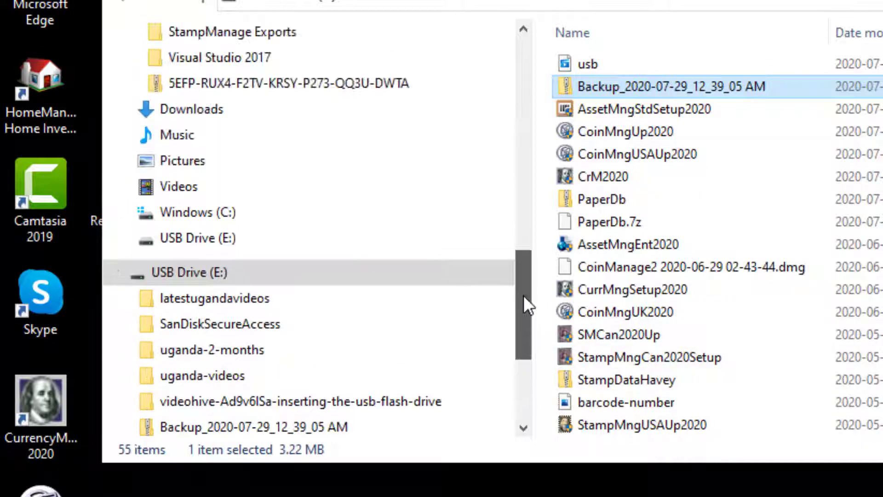
scroll(up, 3)
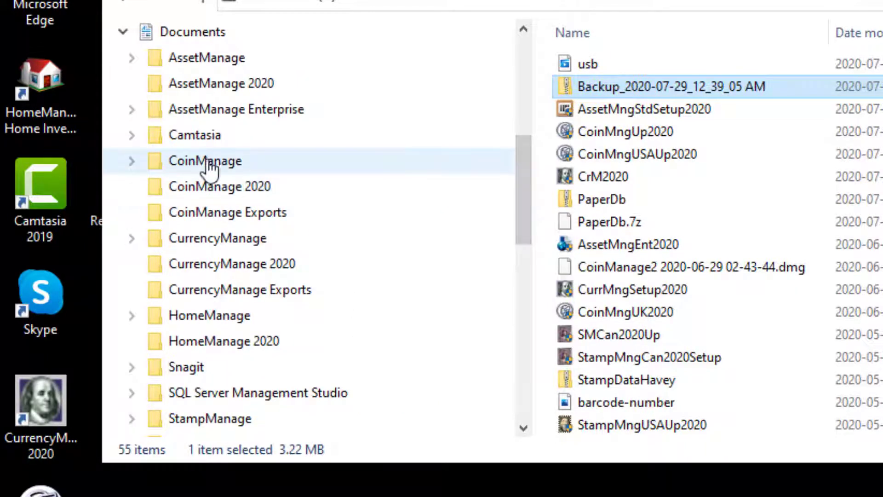
click(205, 160)
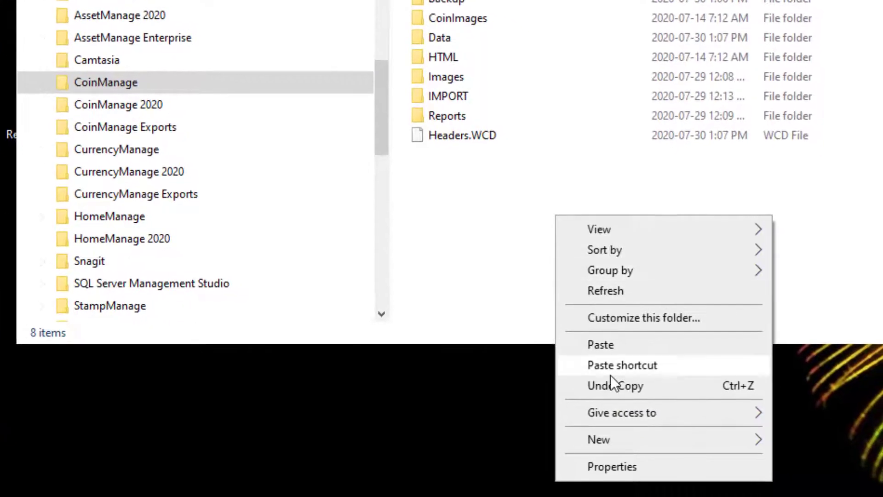
click(601, 344)
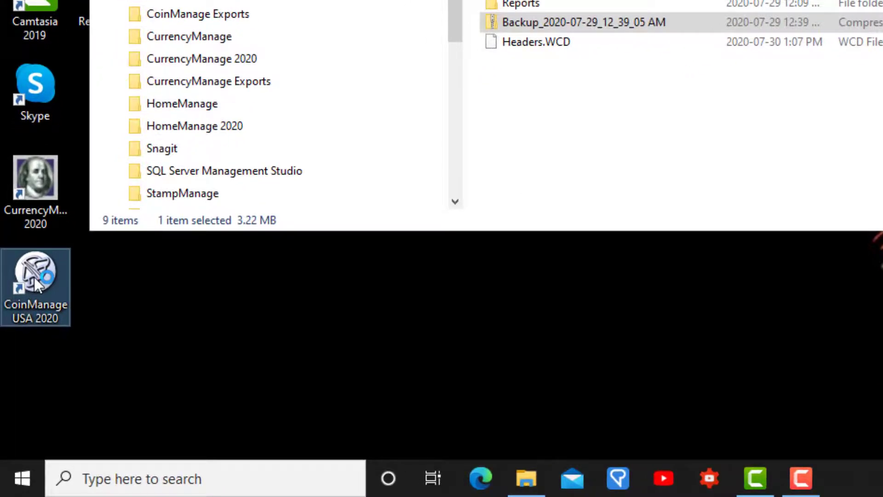
Step: Launch CoinManage USA 2020 and start Restore Backup, confirming Yes to proceed
double_click(36, 276)
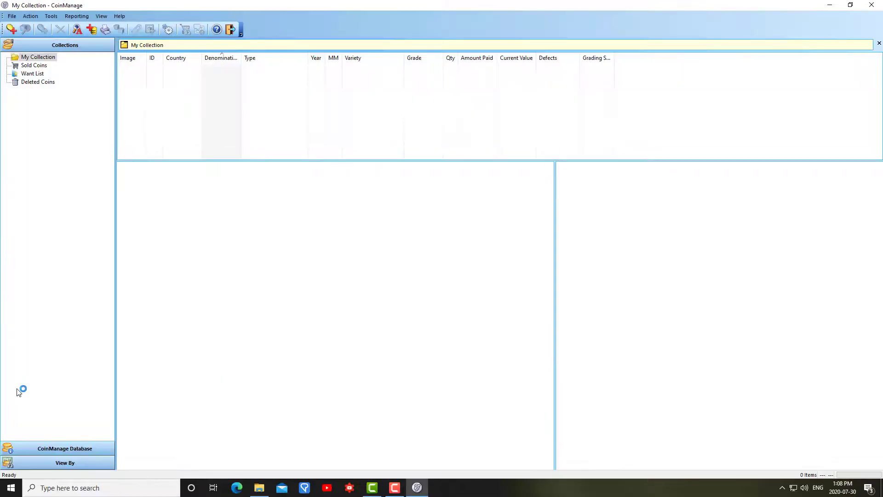
mouse_move(353, 323)
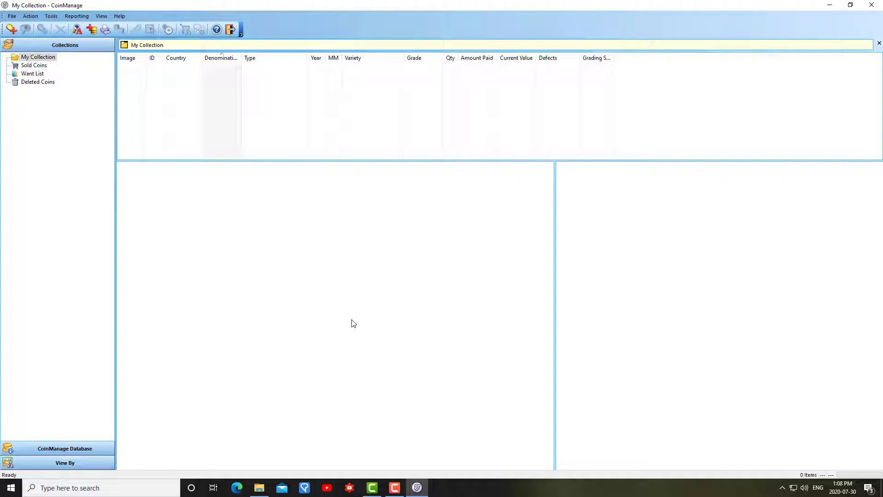
mouse_move(438, 430)
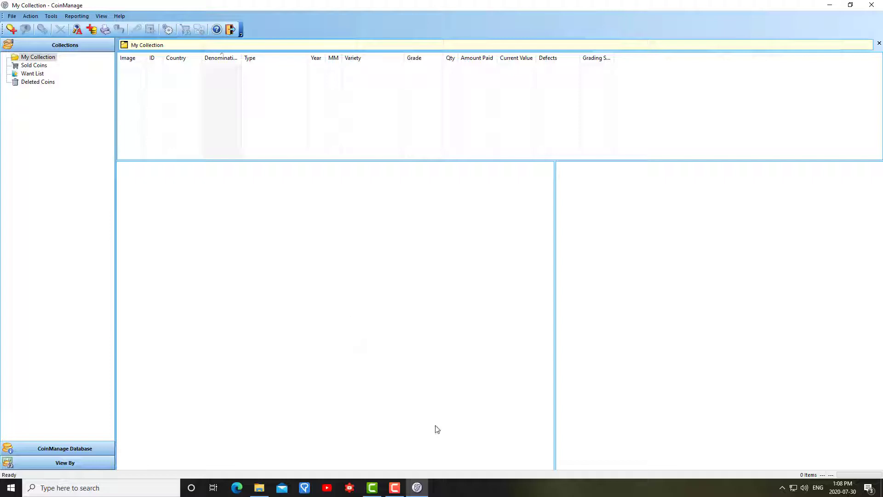
mouse_move(12, 10)
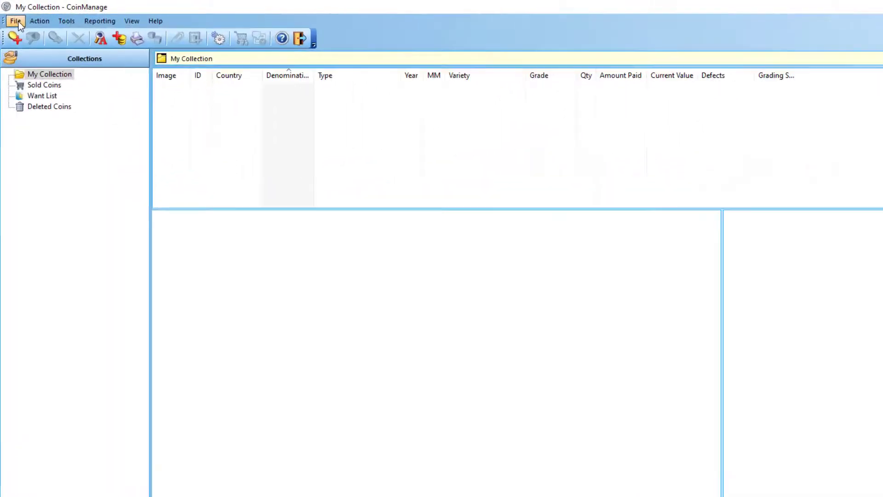
click(15, 21)
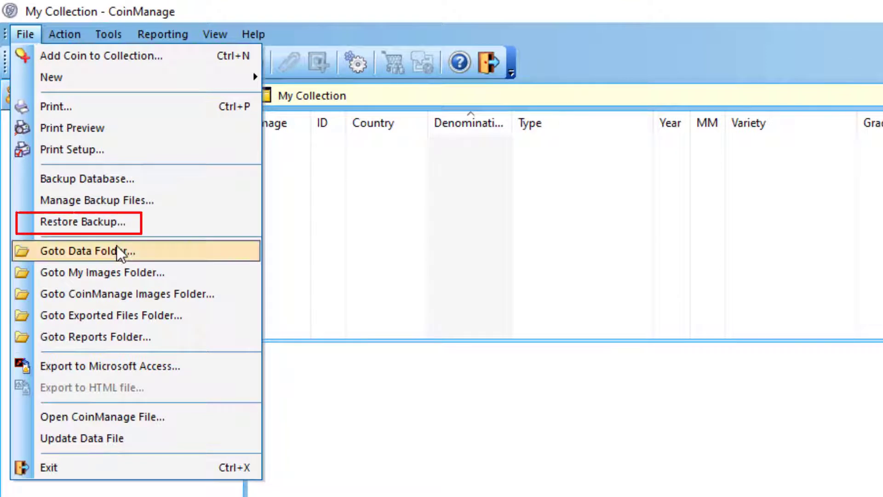
click(79, 221)
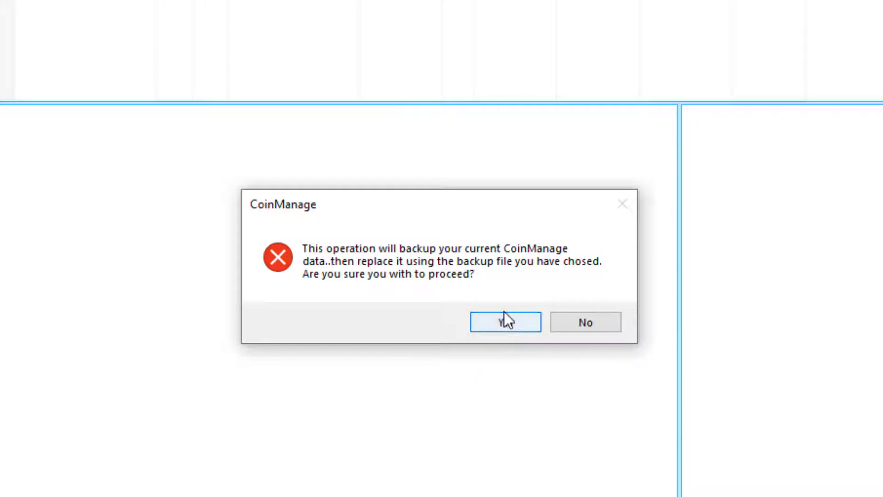
mouse_move(129, 65)
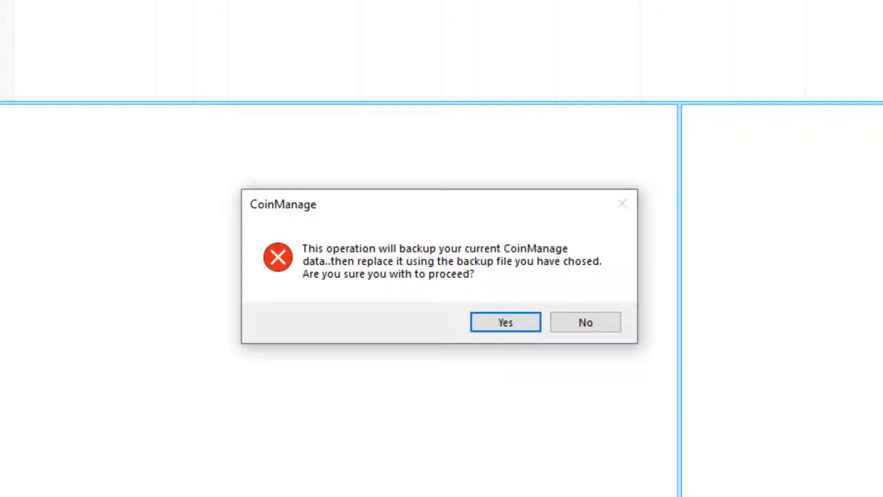
mouse_move(330, 46)
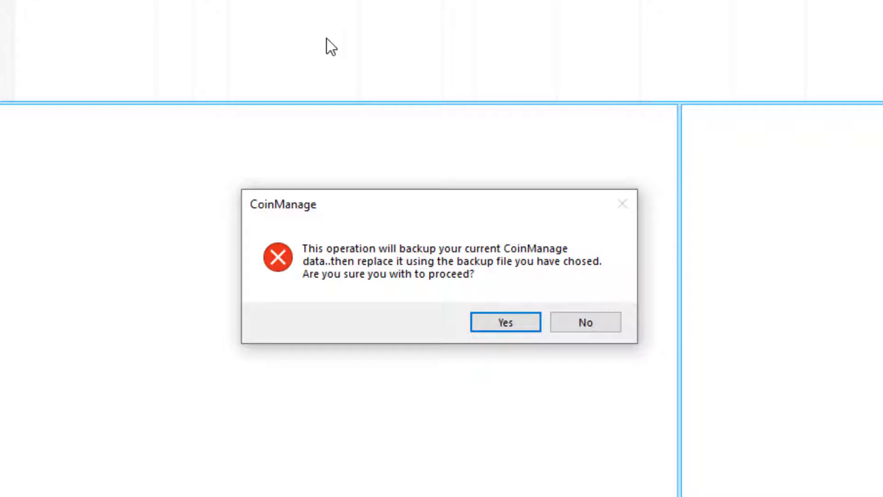
click(505, 322)
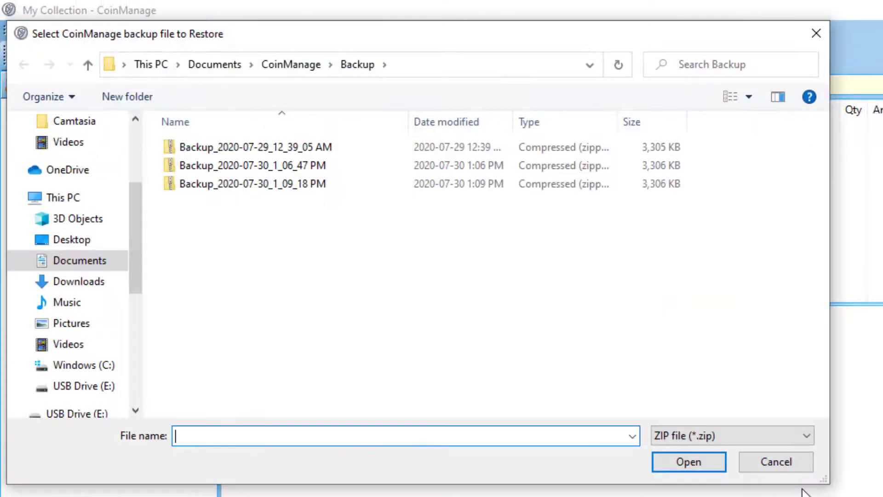
mouse_move(417, 276)
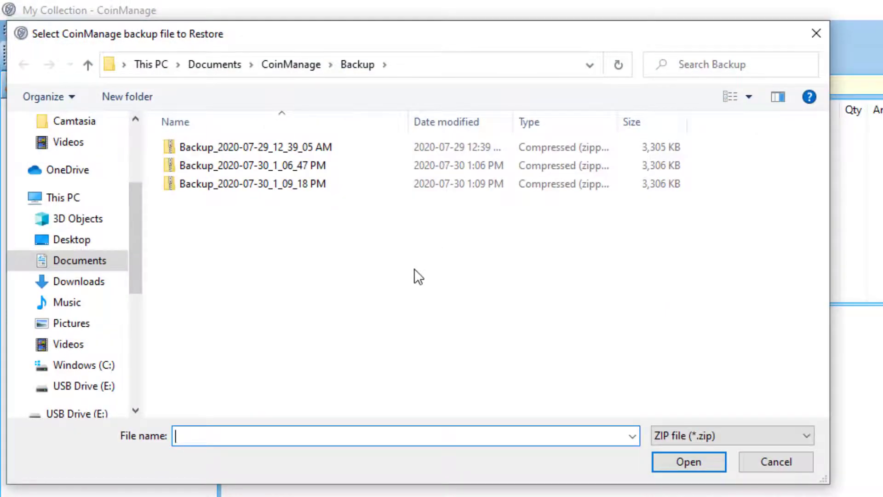
mouse_move(140, 236)
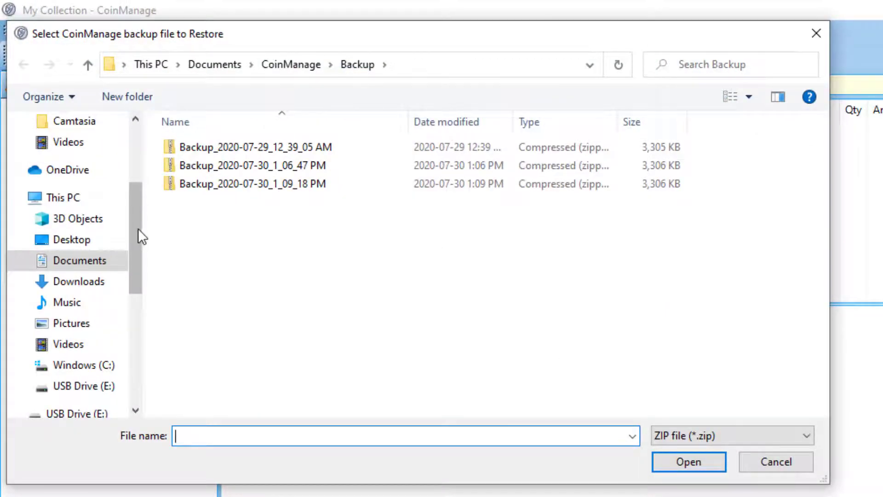
mouse_move(139, 239)
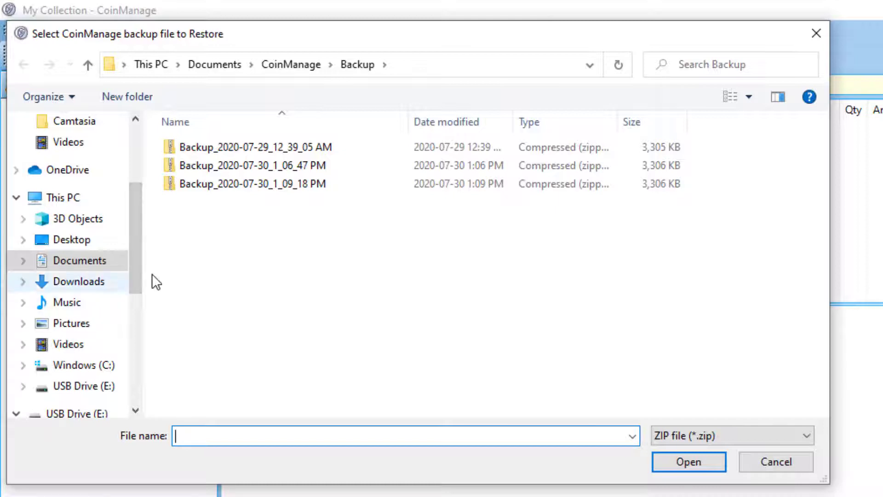
Step: Choose the Backup_2020-07-29_12_39_05 AM zip in Documents\CoinManage as the restore source
click(24, 260)
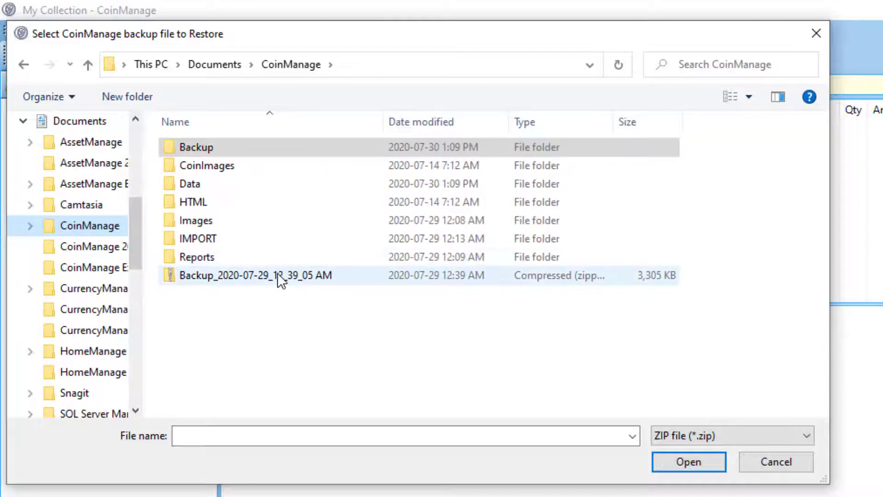
click(255, 275)
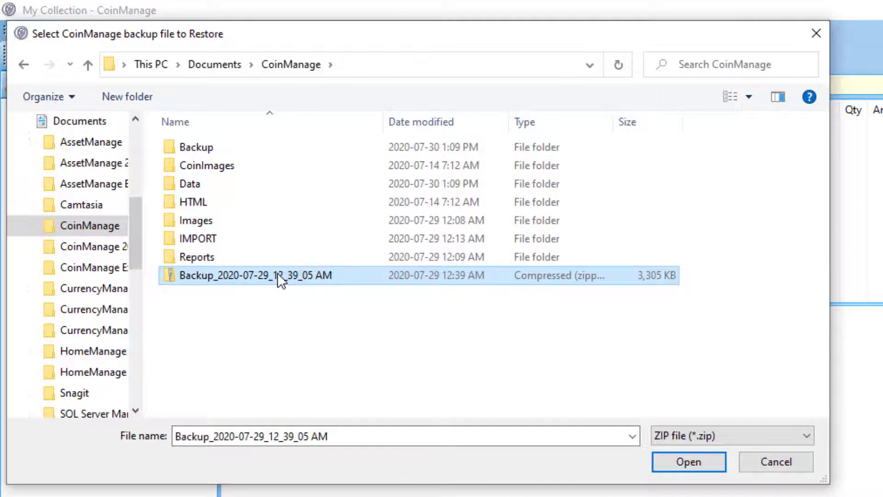
mouse_move(688, 461)
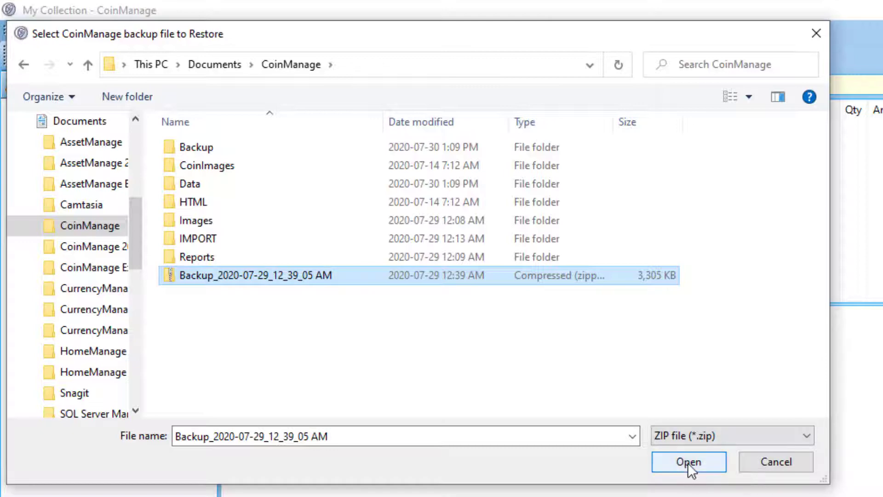
click(688, 461)
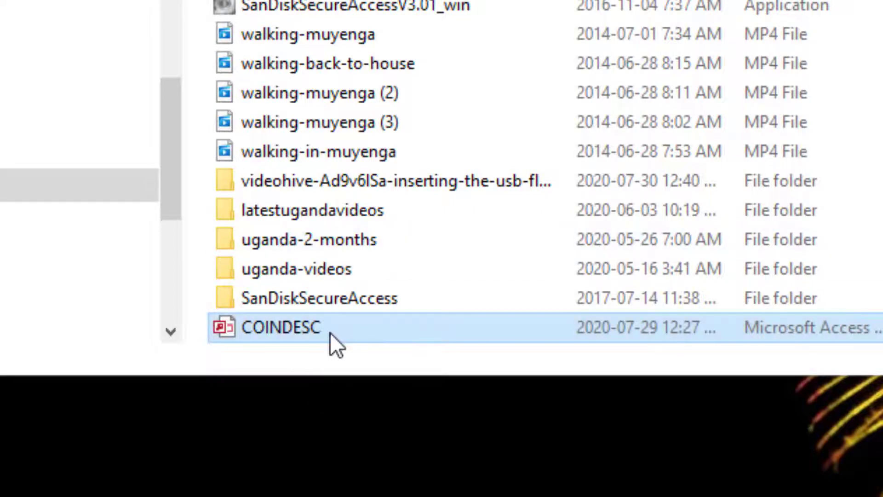
mouse_move(205, 324)
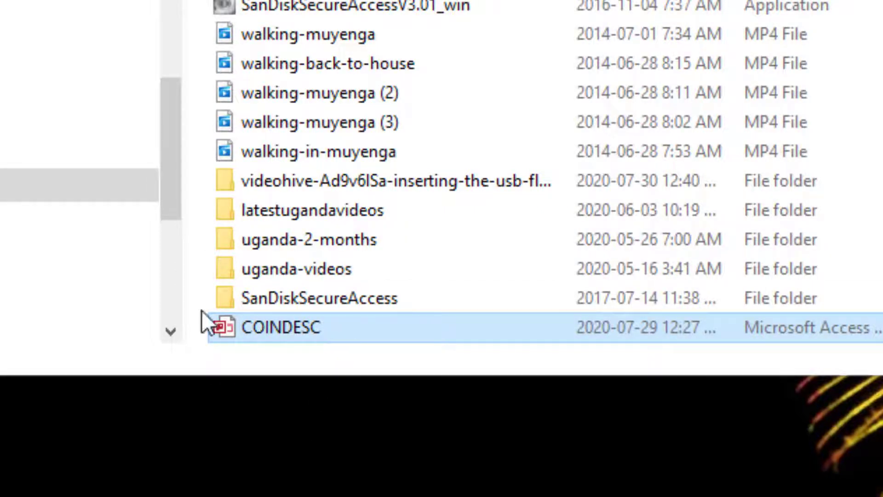
Step: Select the COINDESC Microsoft Access file on USB Drive (E:) for copying
click(318, 297)
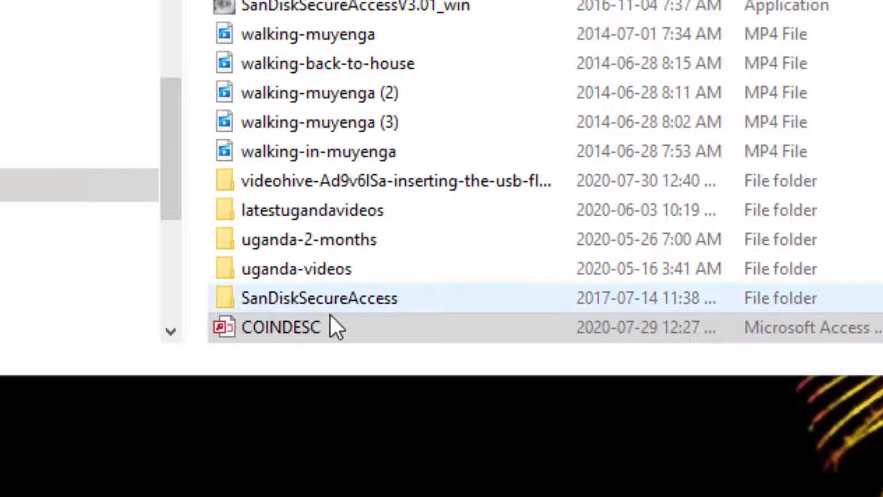
click(282, 328)
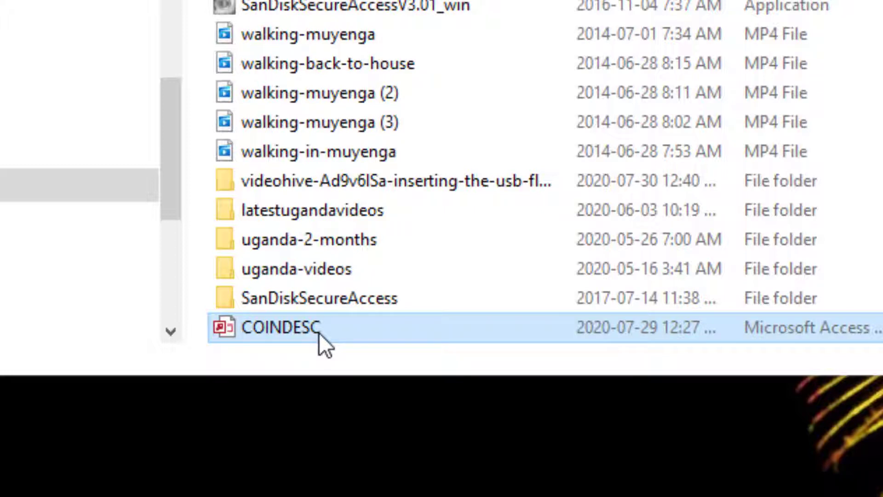
click(318, 297)
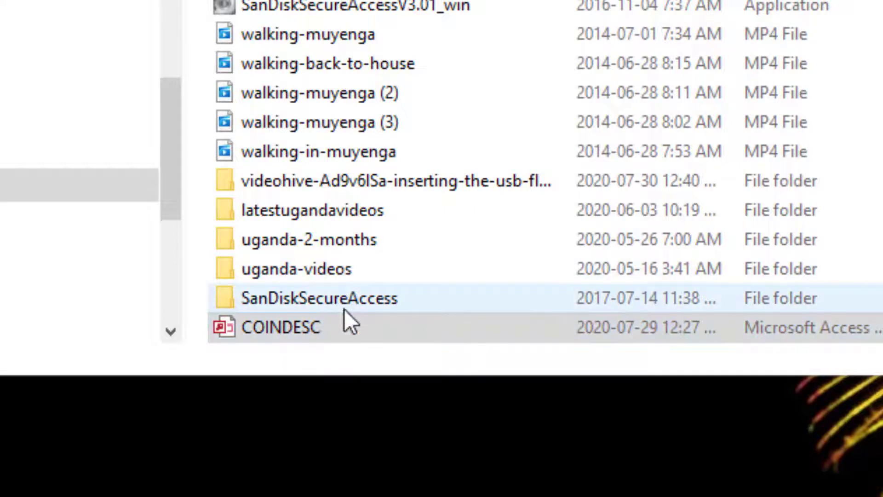
click(281, 328)
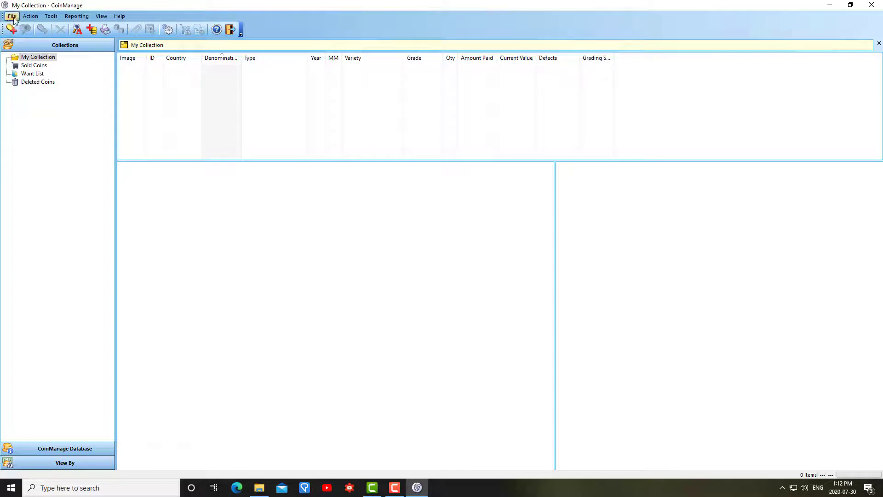
Step: Use File > Goto Data Folder to show CoinManage's Data folder in File Explorer
click(11, 16)
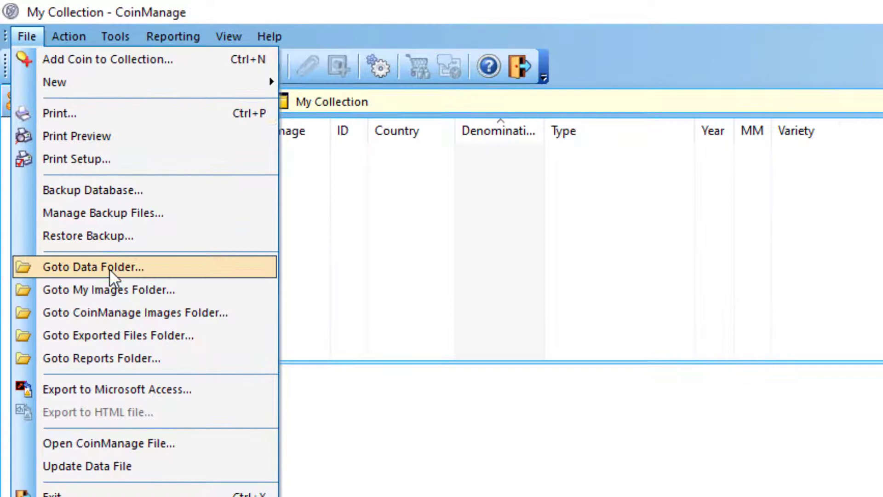
click(94, 267)
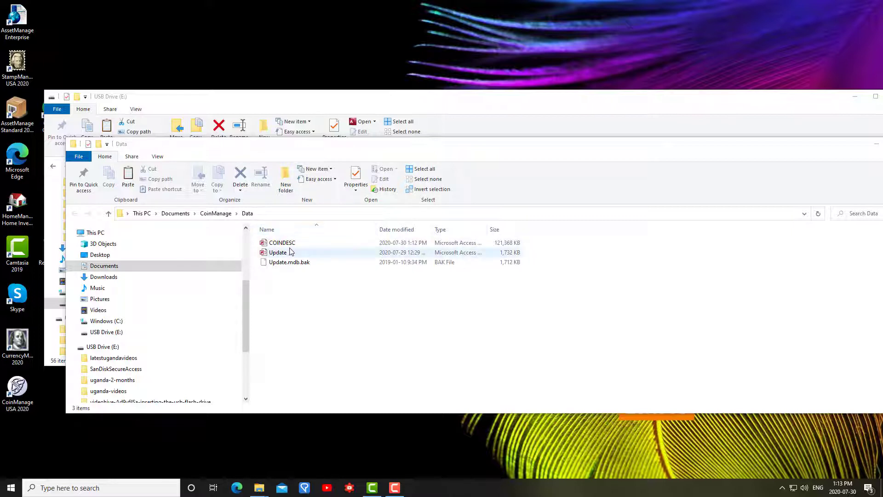
Step: Rename the Data folder's old COINDESC database to COINDESC2
click(282, 242)
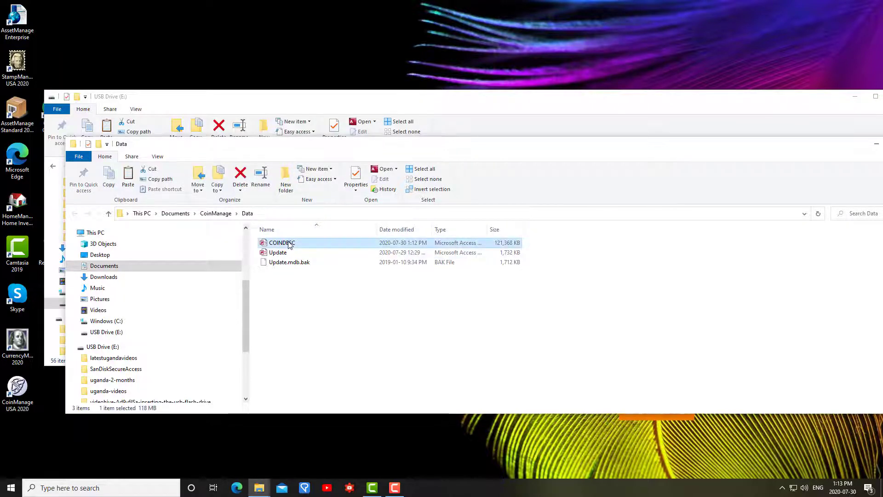
mouse_move(296, 247)
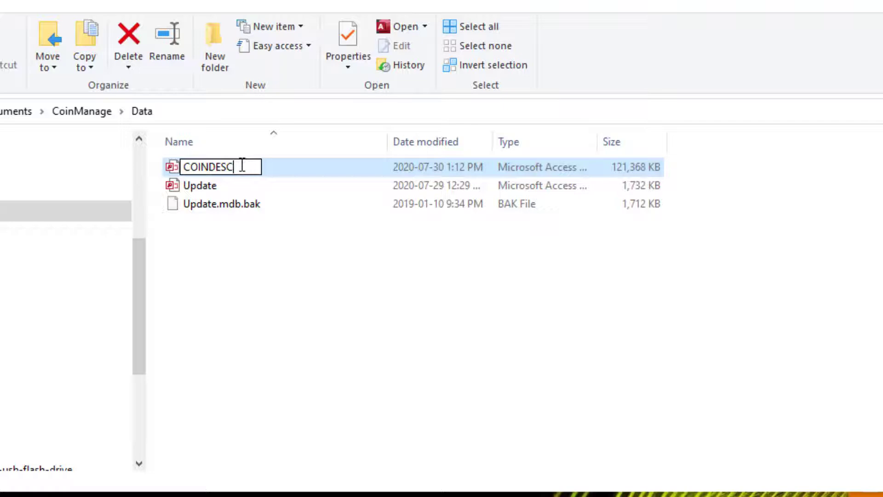
text(2)
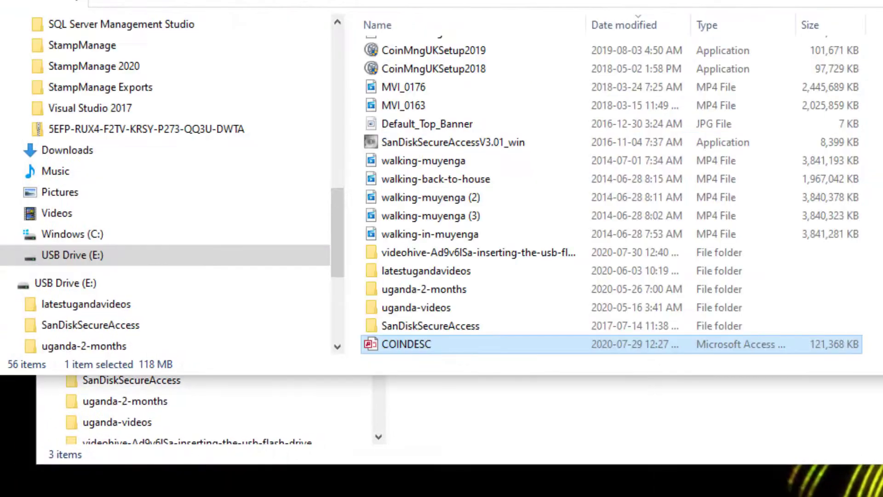
mouse_move(416, 281)
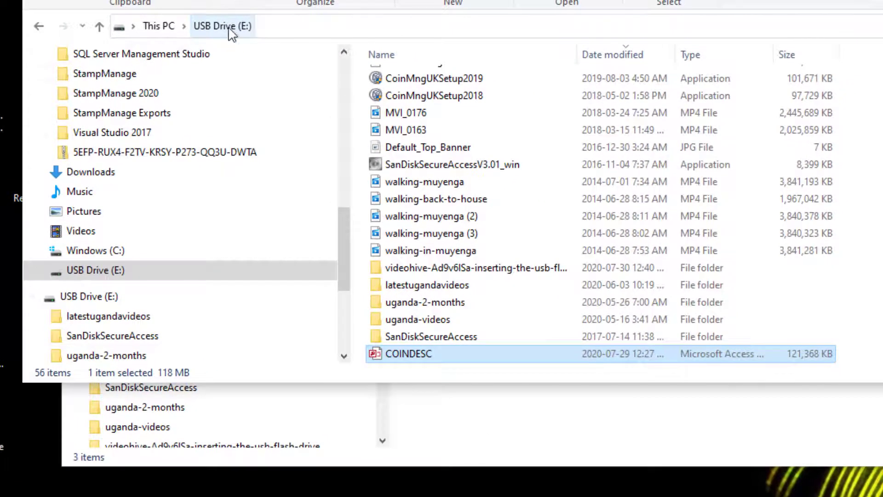
Step: Copy COINDESC from USB Drive (E:) and paste it into the Data folder
right_click(408, 353)
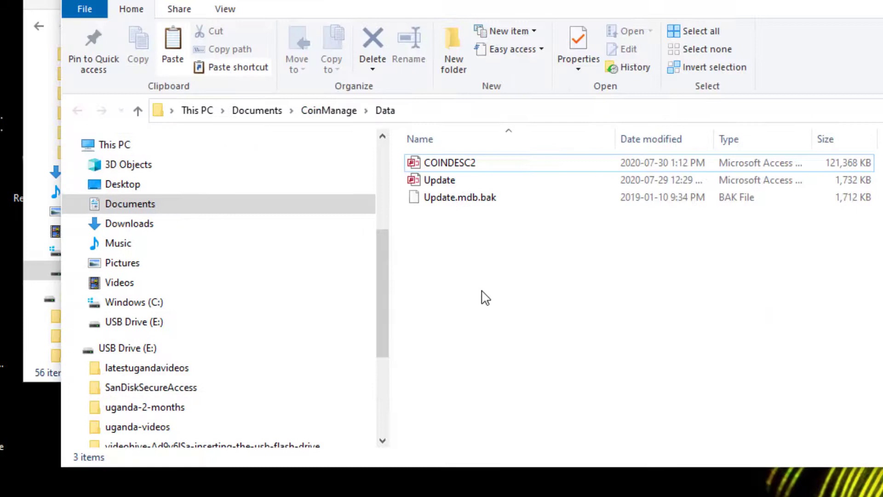
right_click(484, 295)
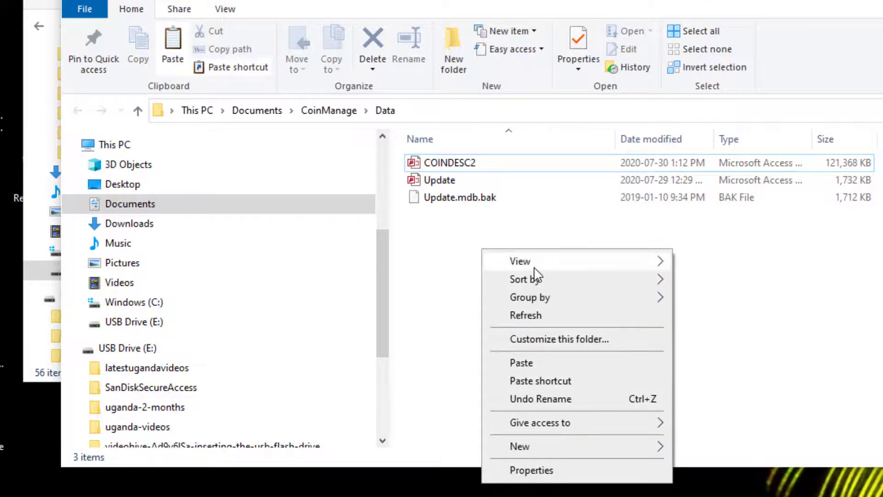
mouse_move(550, 365)
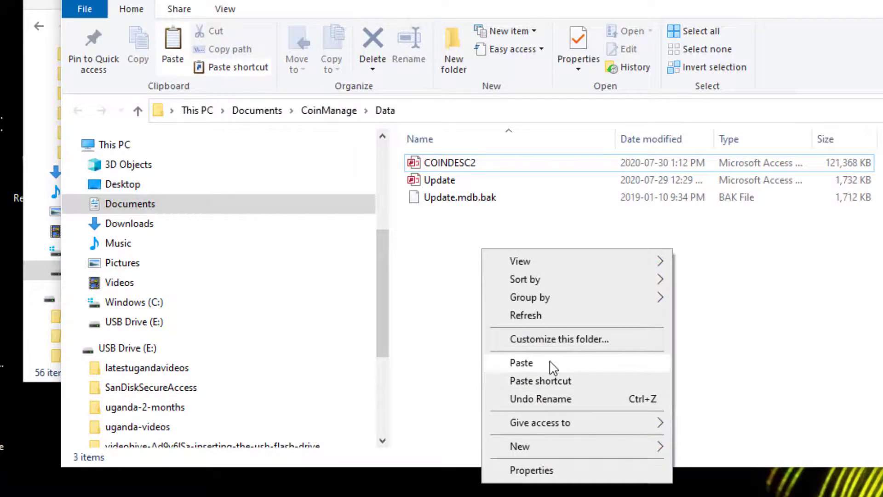
click(520, 363)
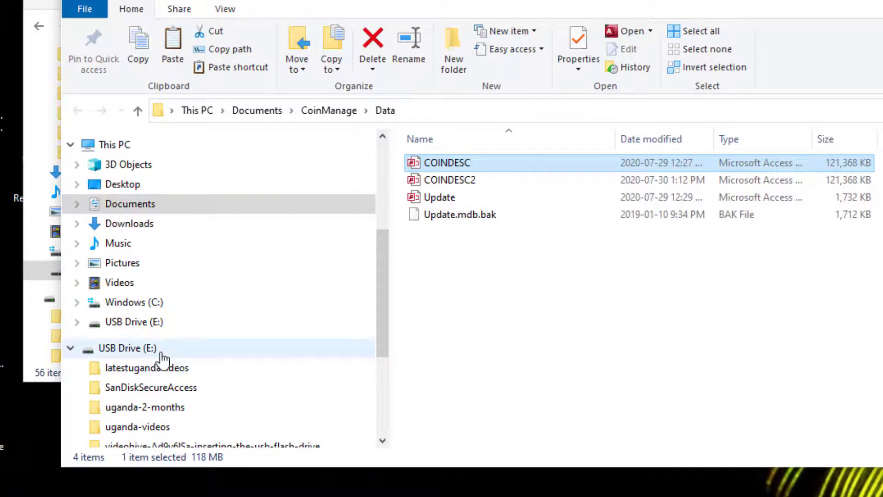
mouse_move(557, 193)
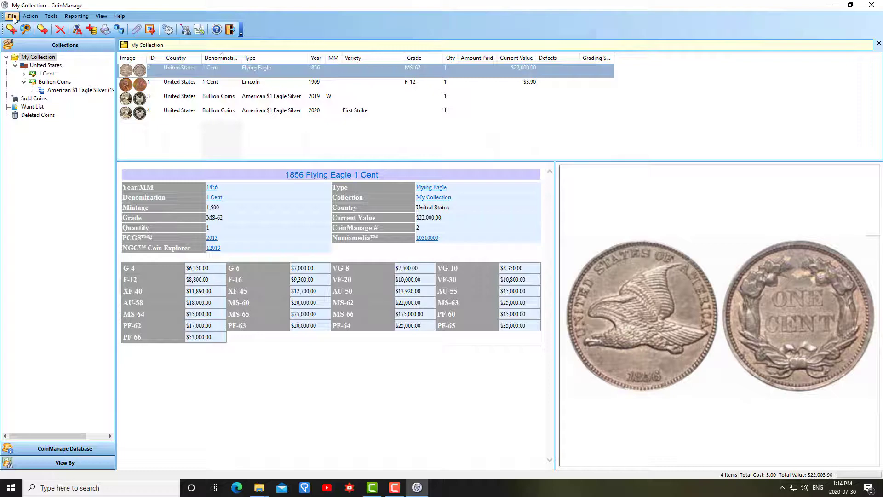
Step: Run File > Update Data File on the pasted COINDESC database and let it finish
click(11, 15)
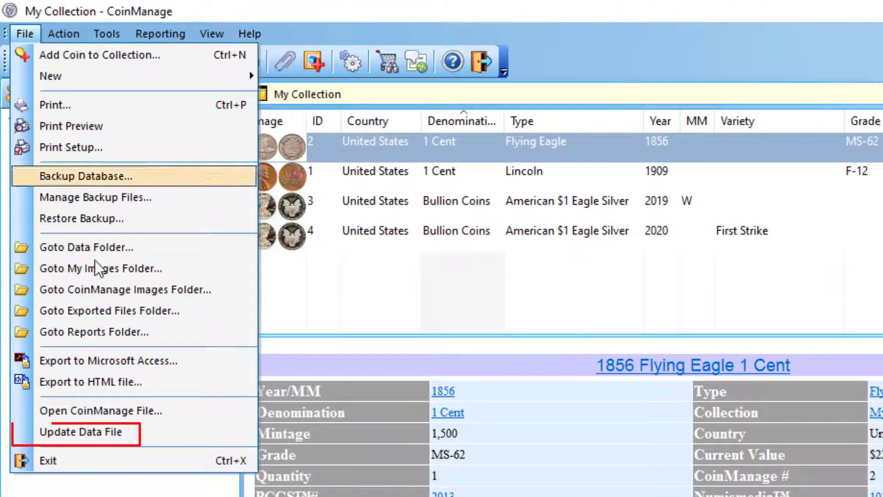
mouse_move(132, 439)
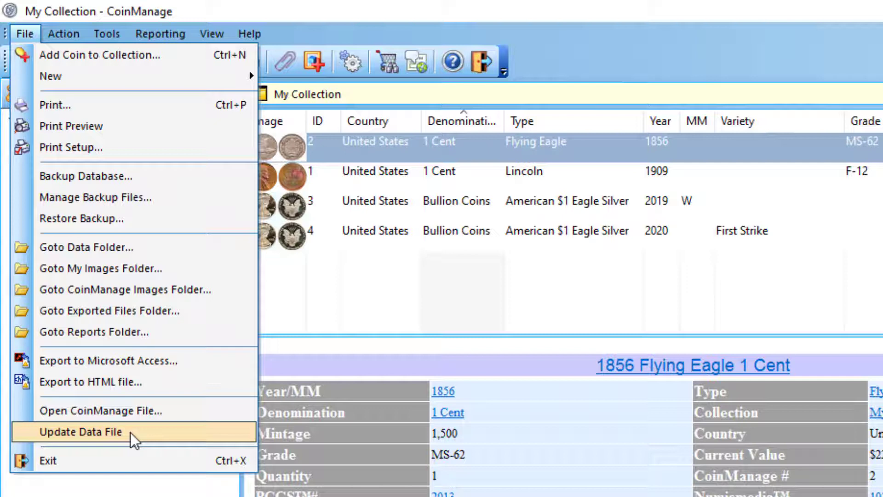
mouse_move(140, 438)
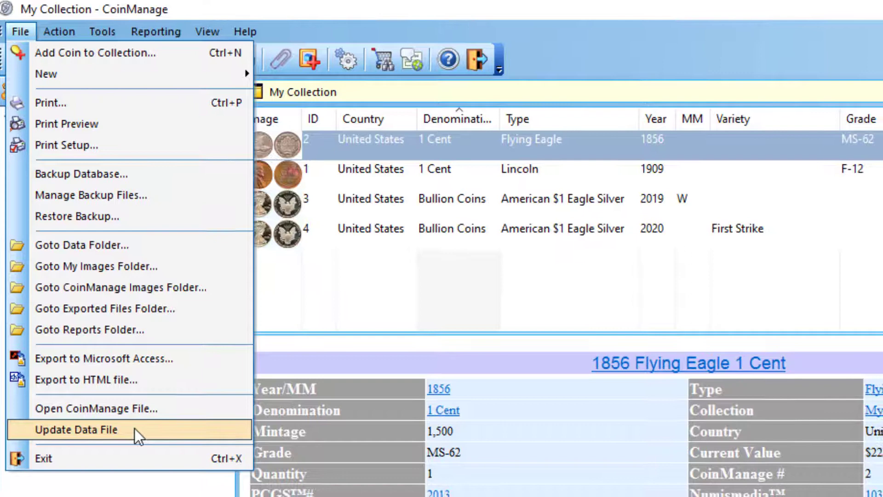
click(77, 429)
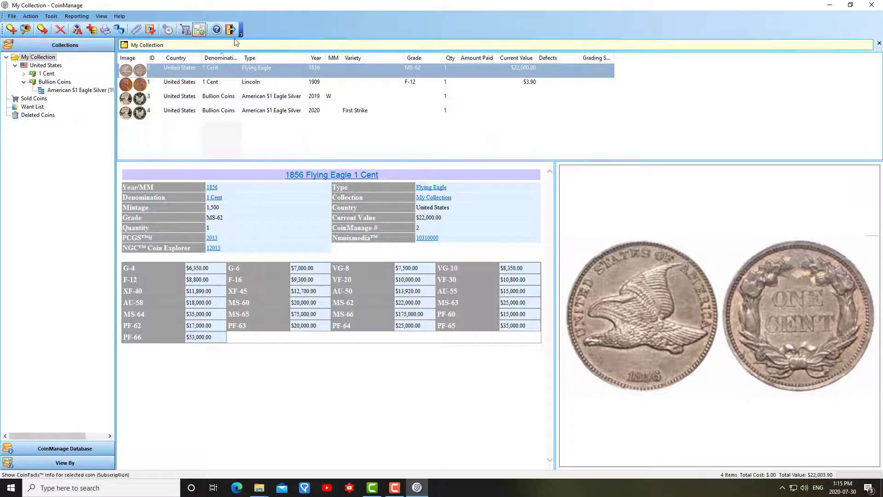
mouse_move(230, 29)
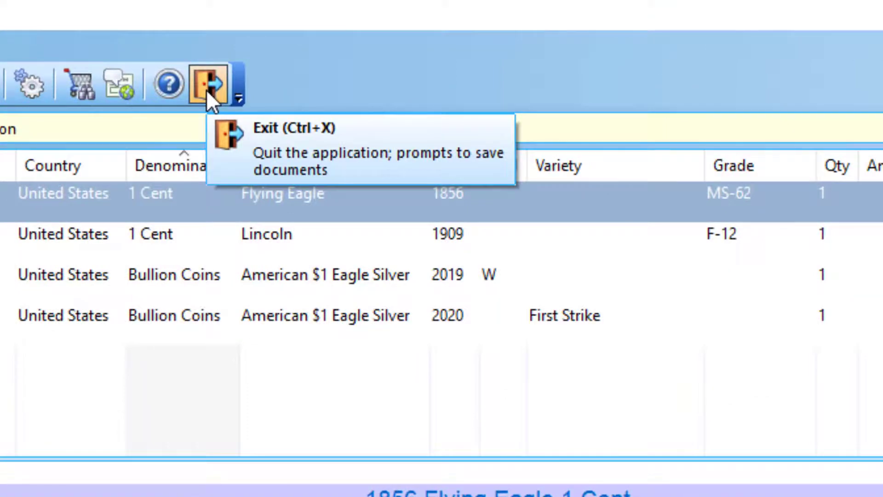
mouse_move(211, 87)
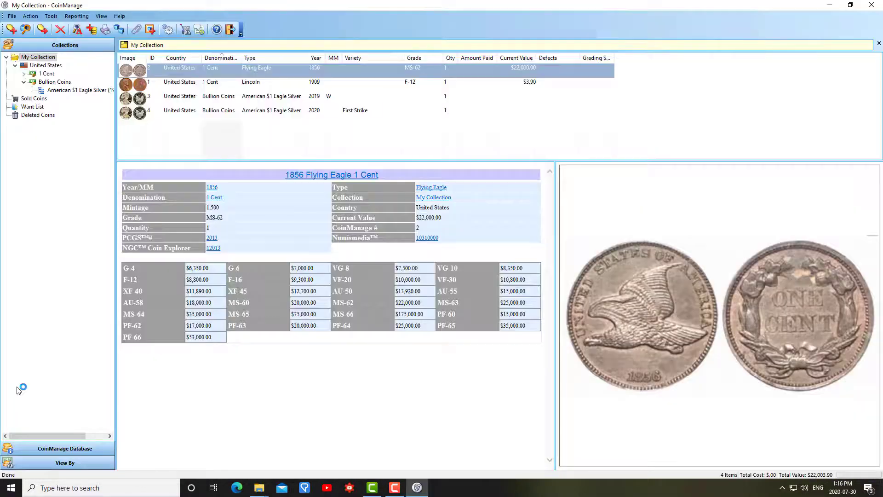
mouse_move(284, 125)
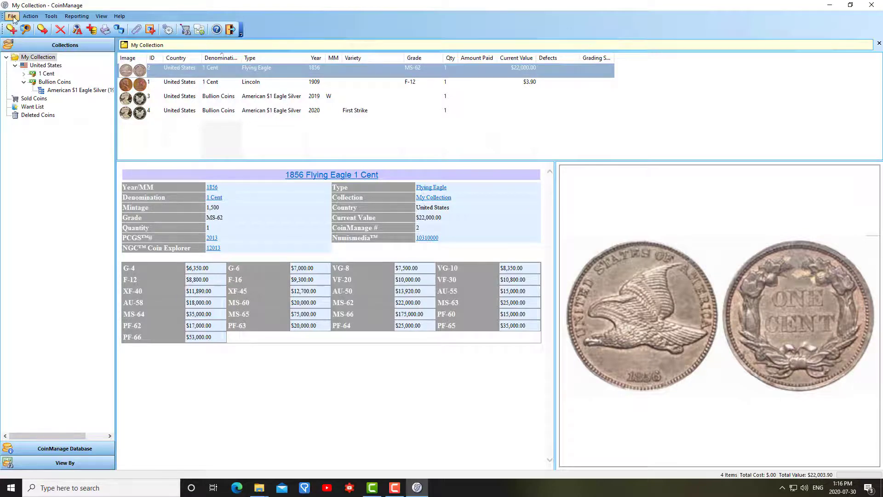
click(11, 30)
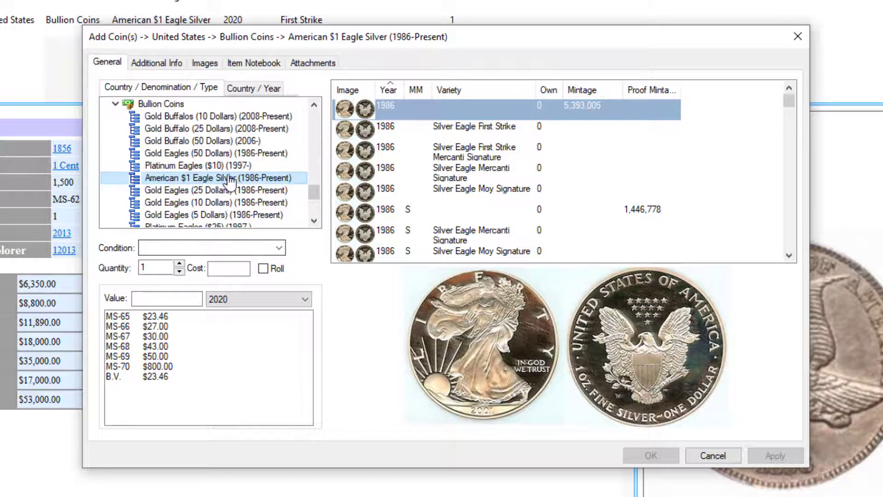
click(253, 88)
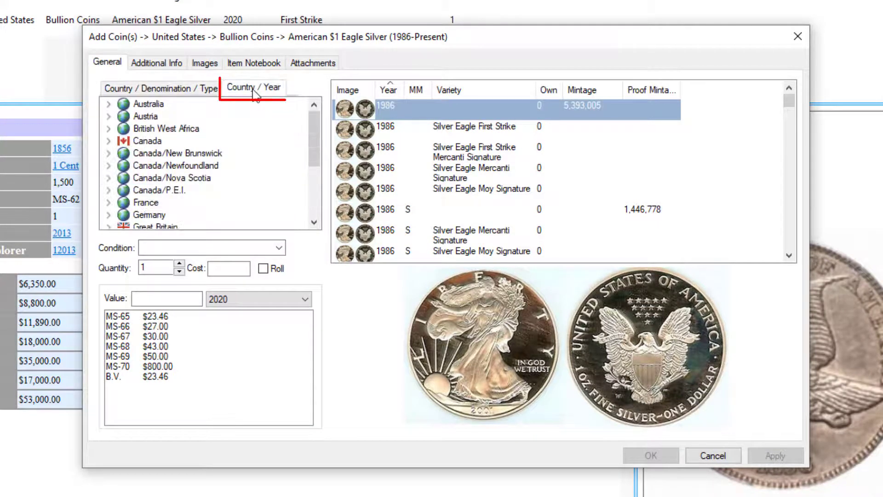
scroll(down, 3)
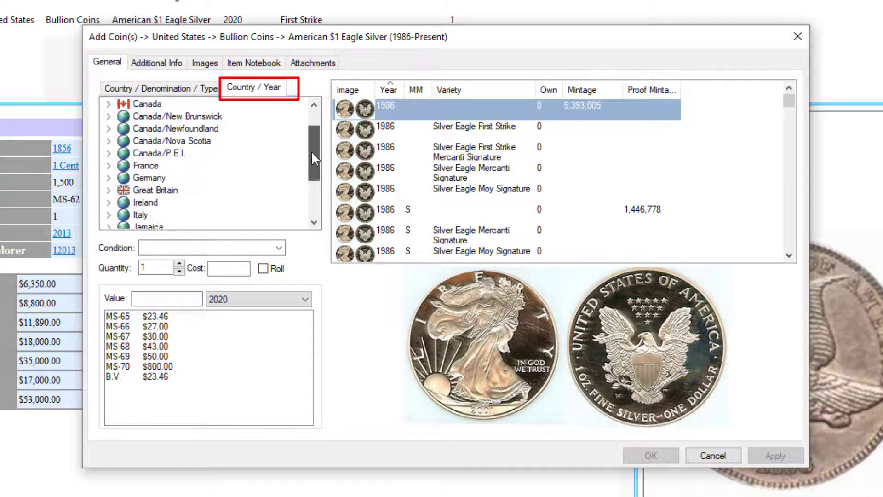
scroll(down, 3)
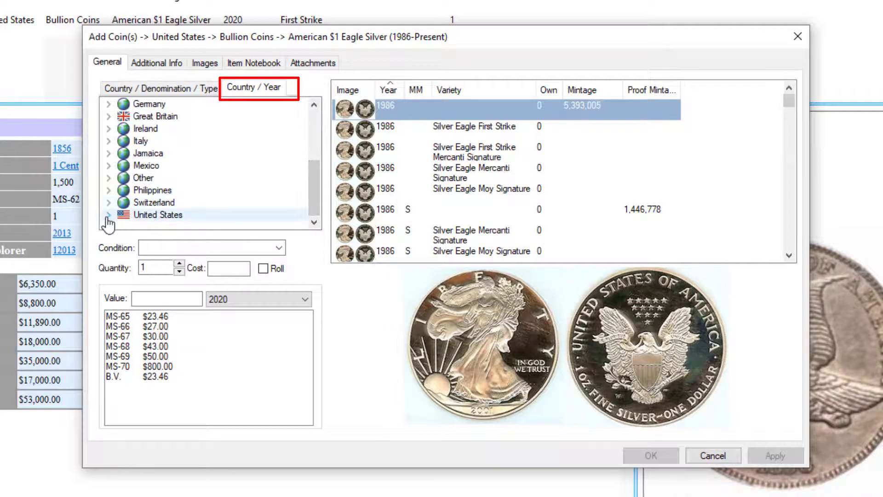
click(109, 214)
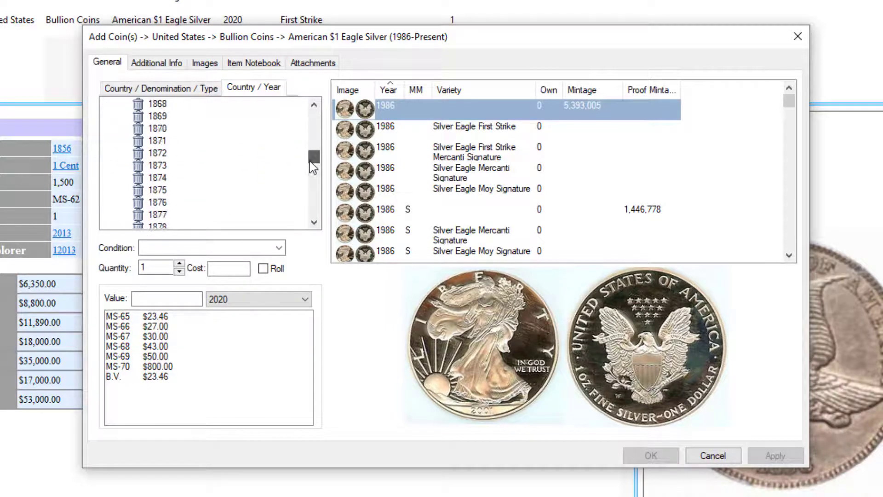
scroll(down, 3)
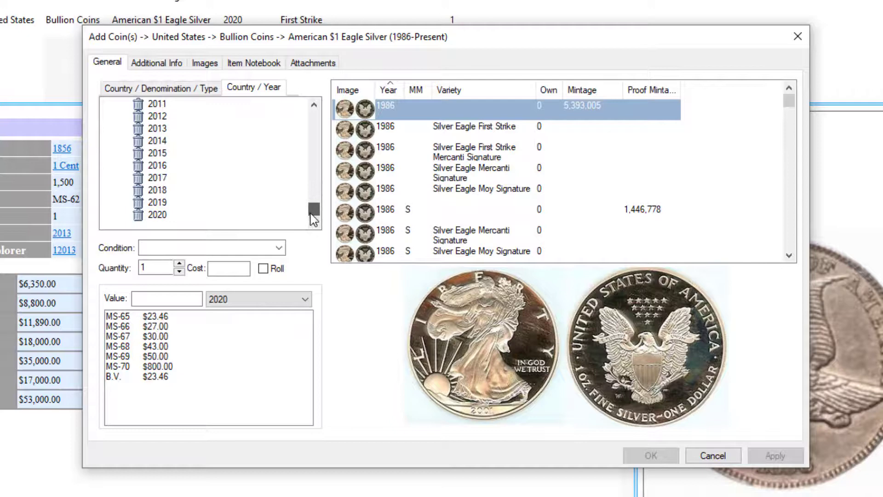
click(157, 215)
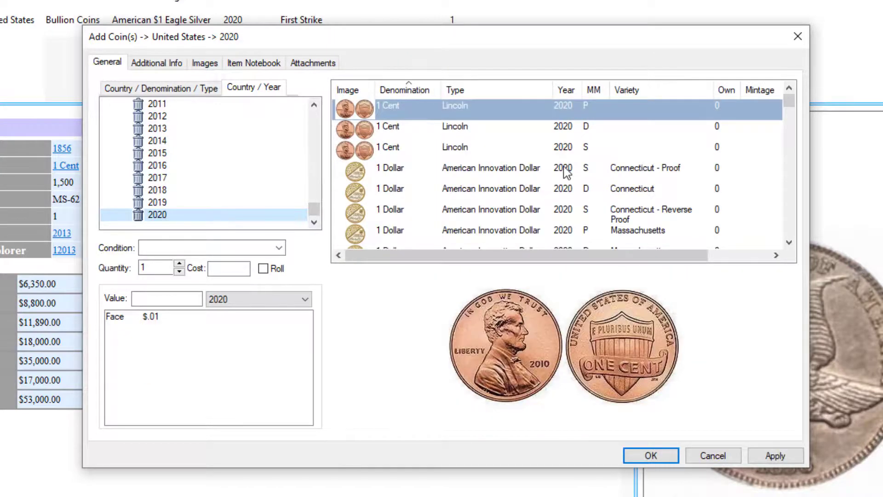
scroll(down, 3)
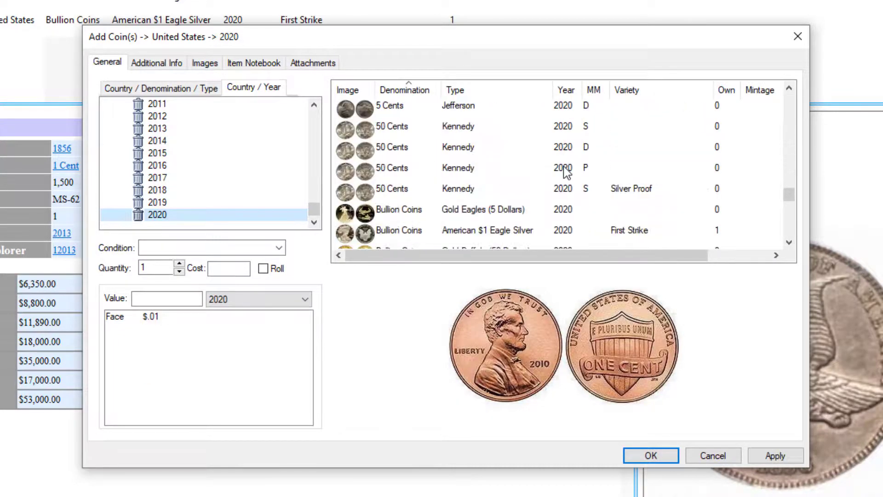
scroll(down, 3)
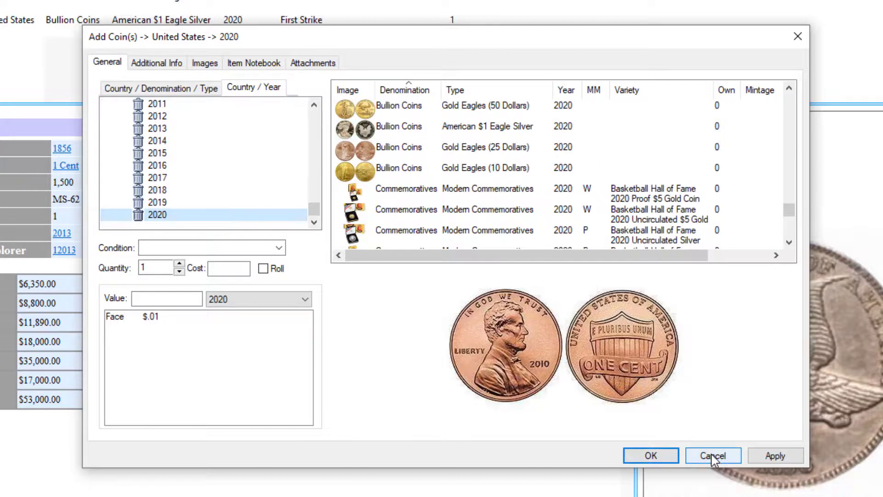
click(712, 455)
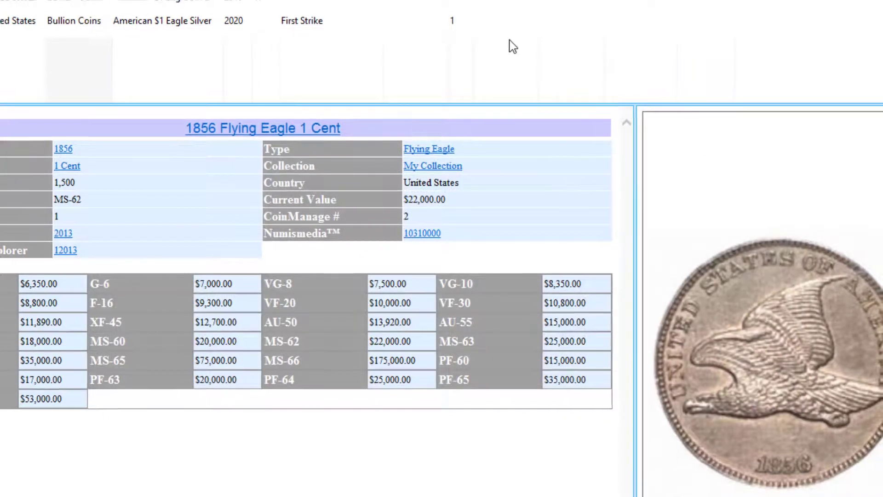